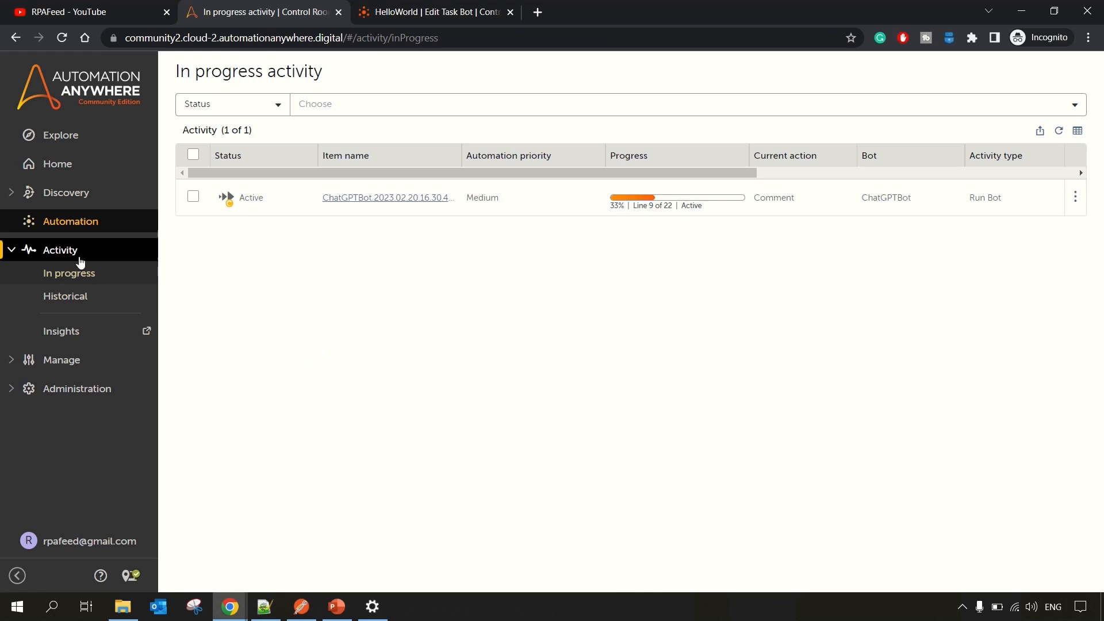
Step: Show the In progress activity list where ChatGPTBot is still active at 33%
click(69, 274)
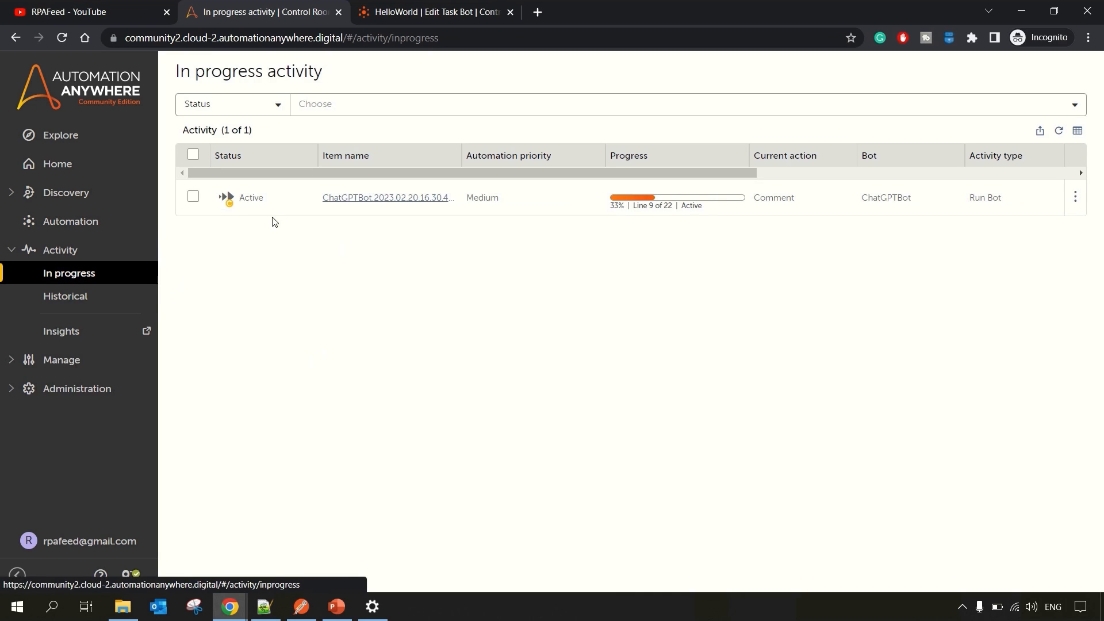
mouse_move(303, 225)
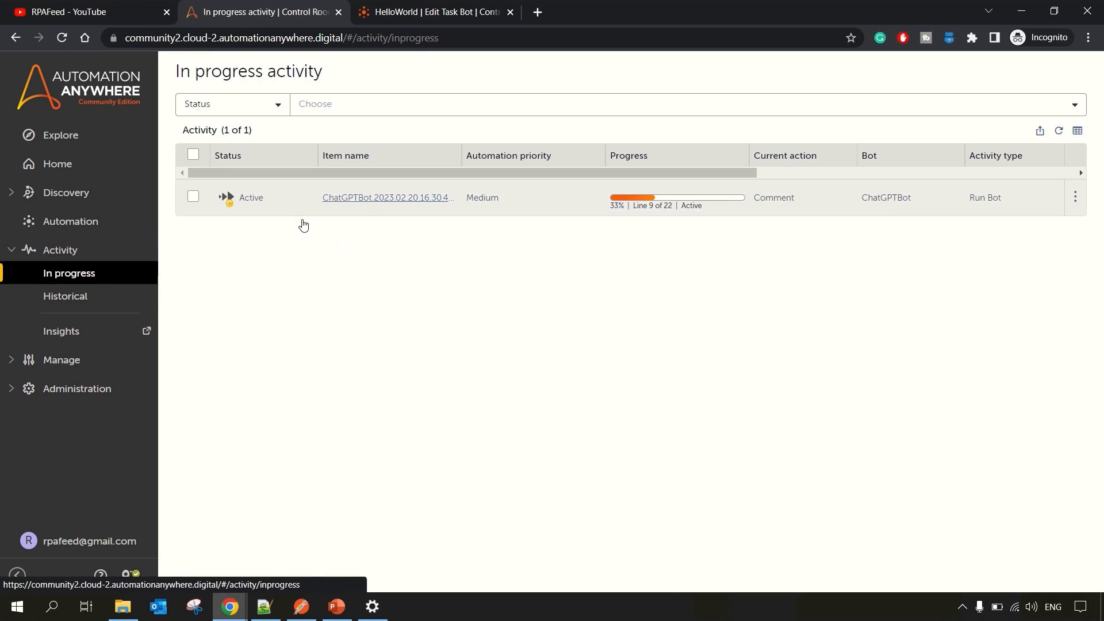
mouse_move(625, 139)
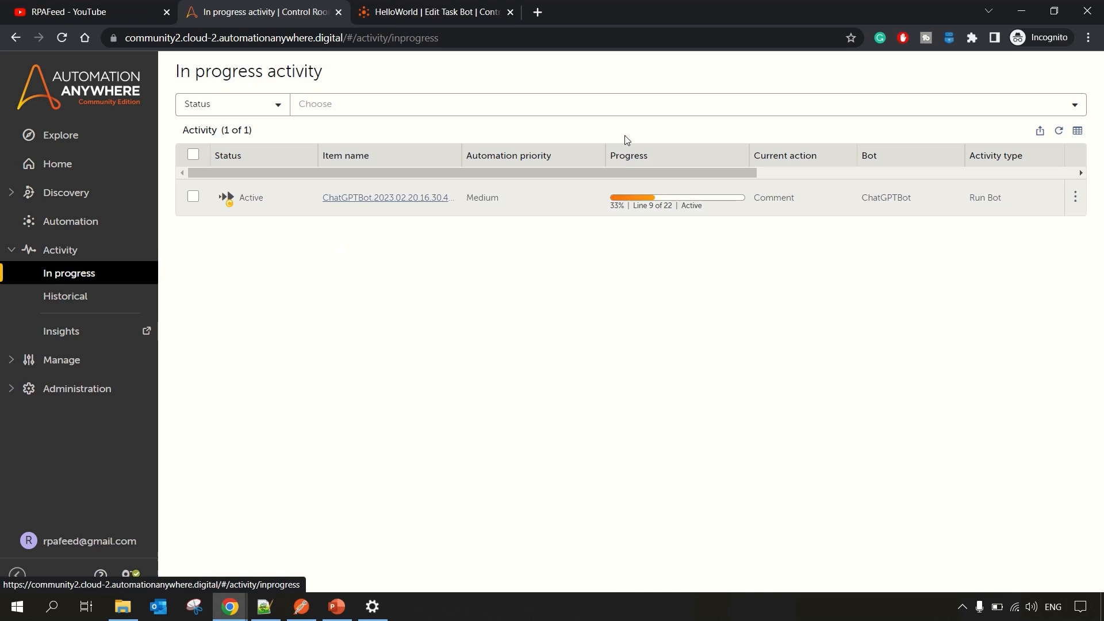
mouse_move(1003, 466)
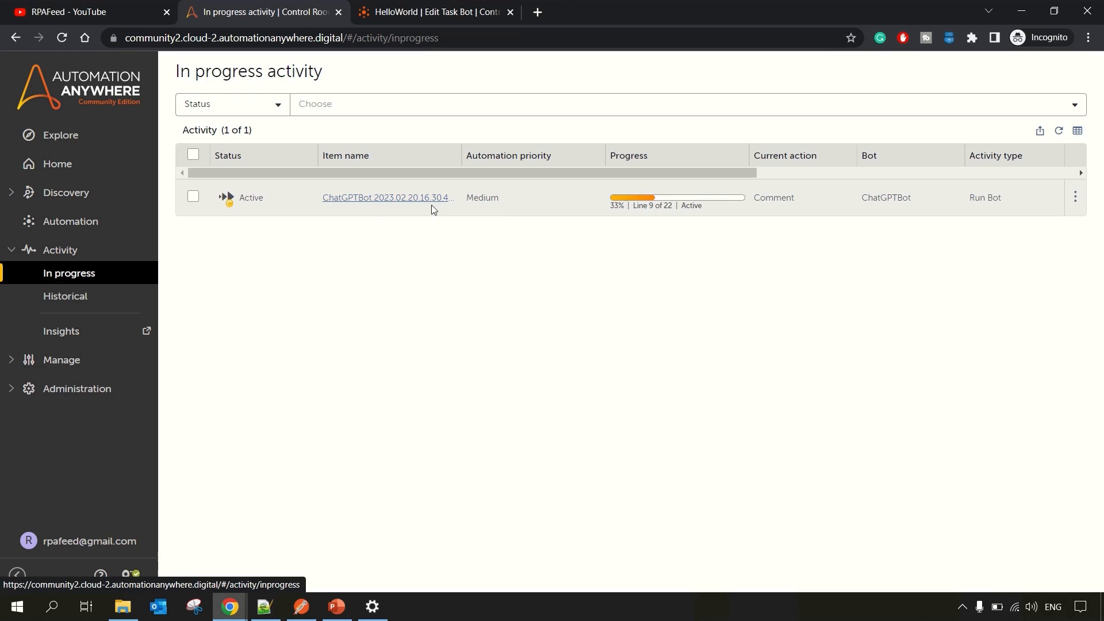
mouse_move(412, 214)
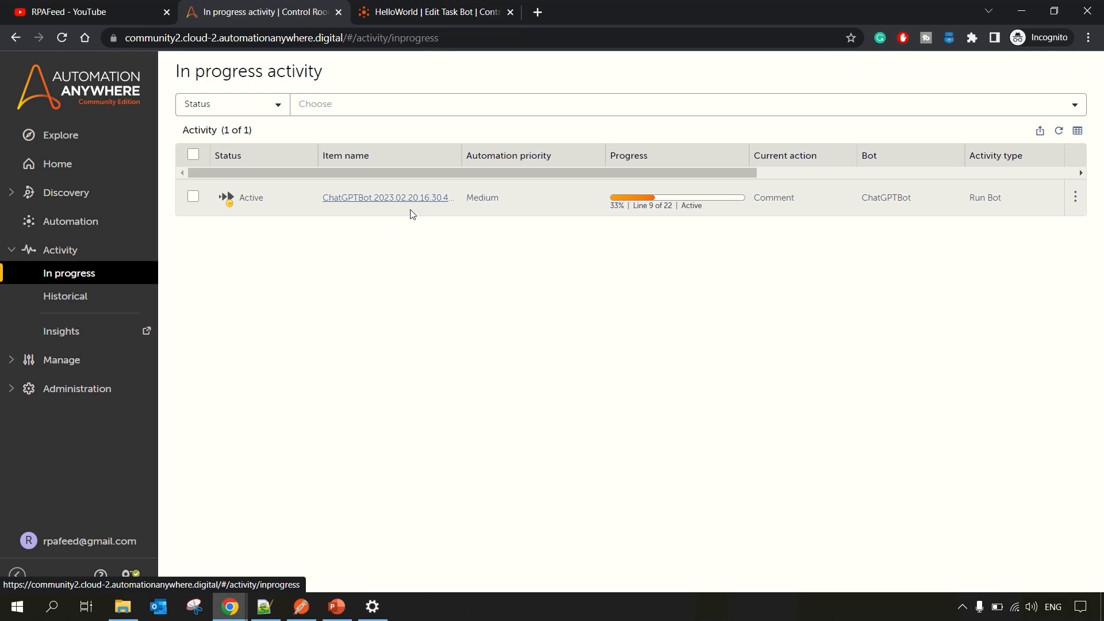
mouse_move(656, 223)
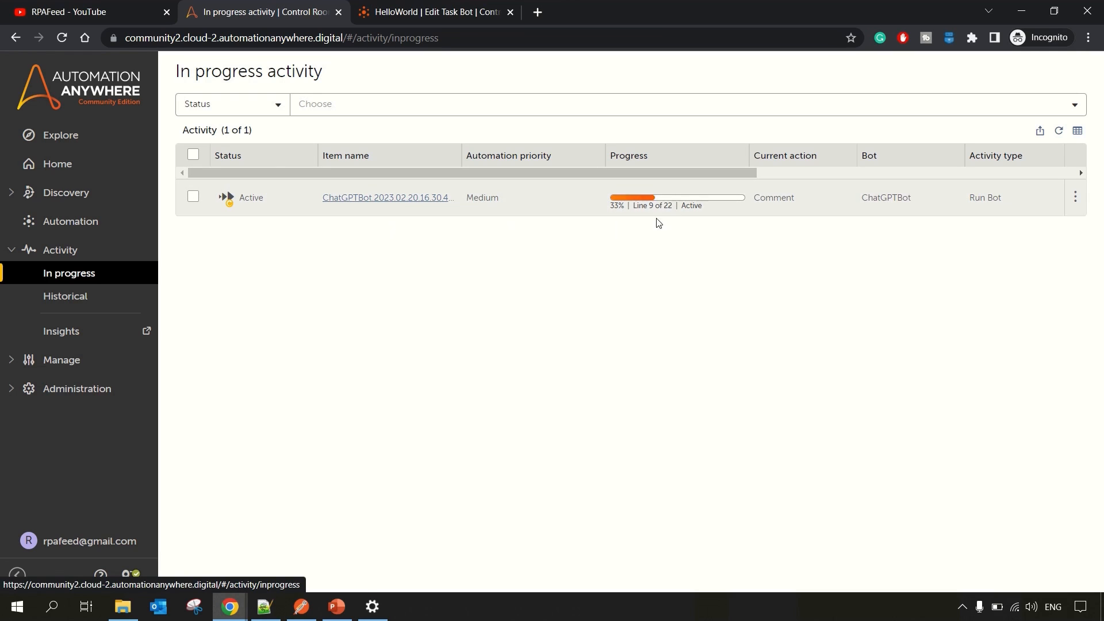
mouse_move(302, 252)
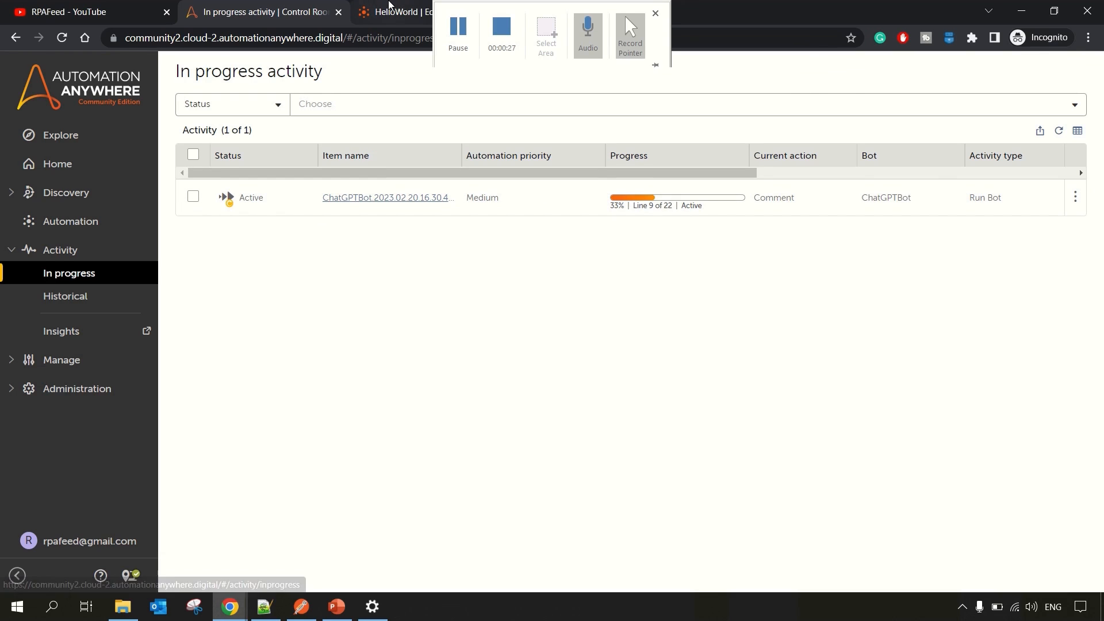
click(422, 11)
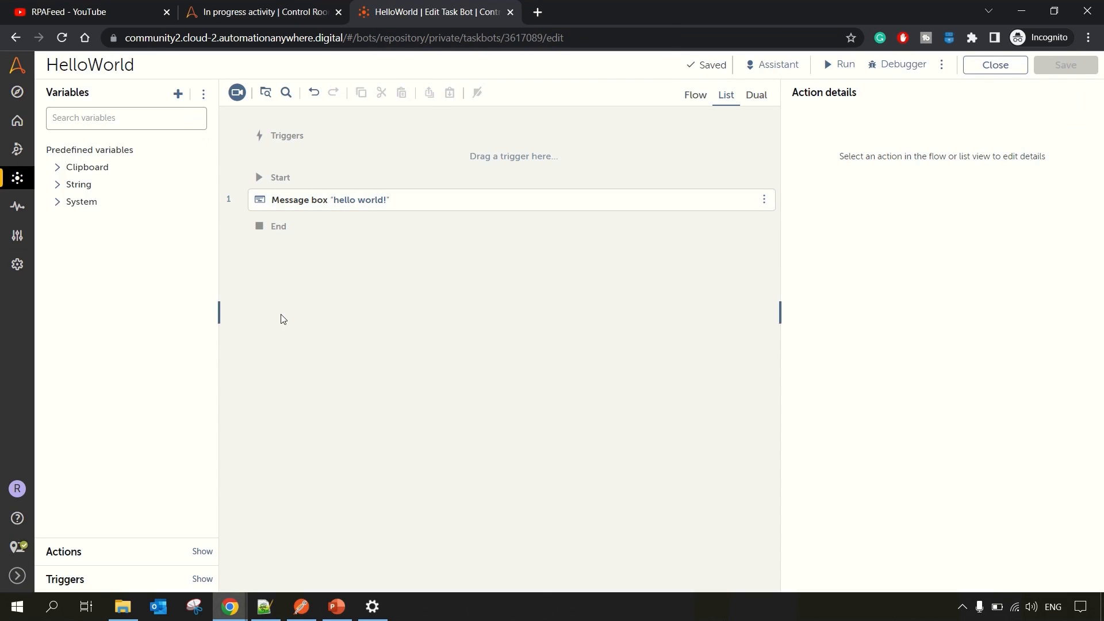
click(842, 64)
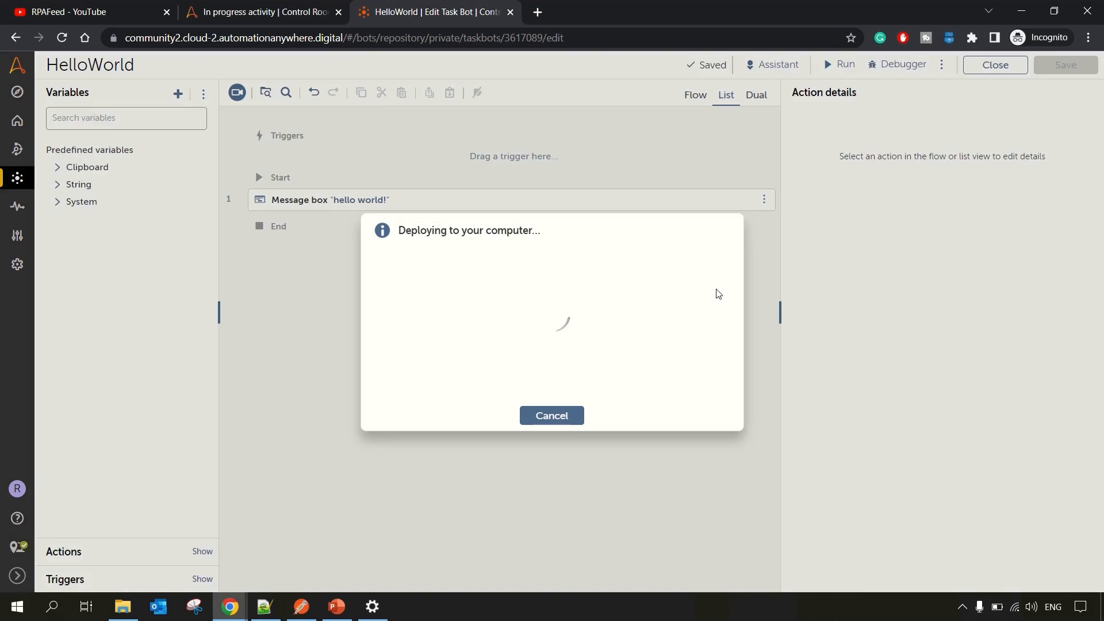
mouse_move(689, 332)
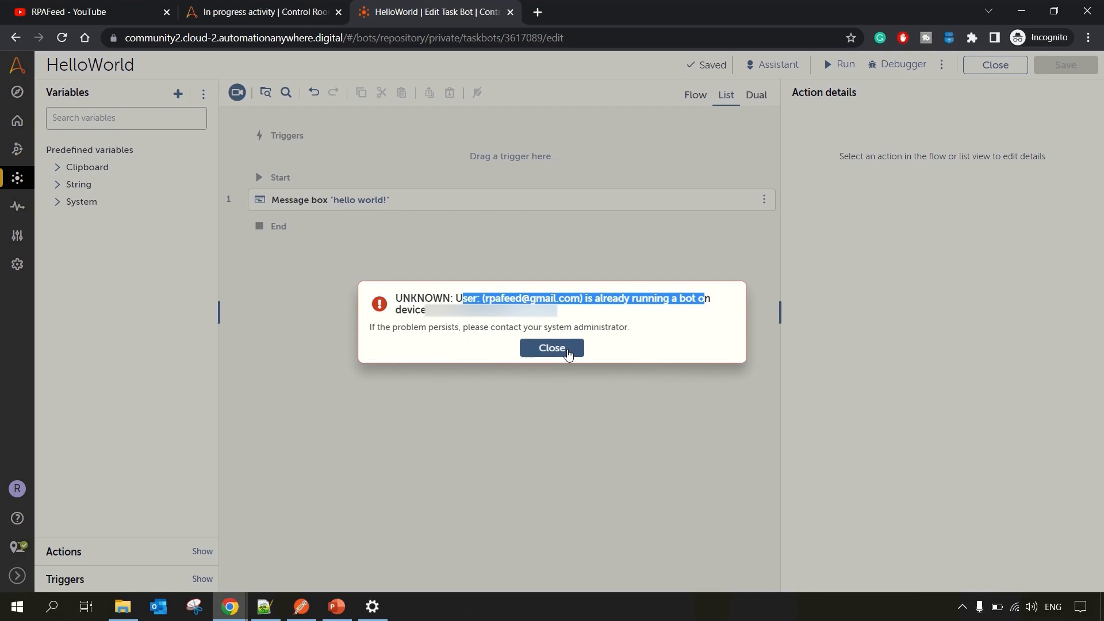
click(551, 347)
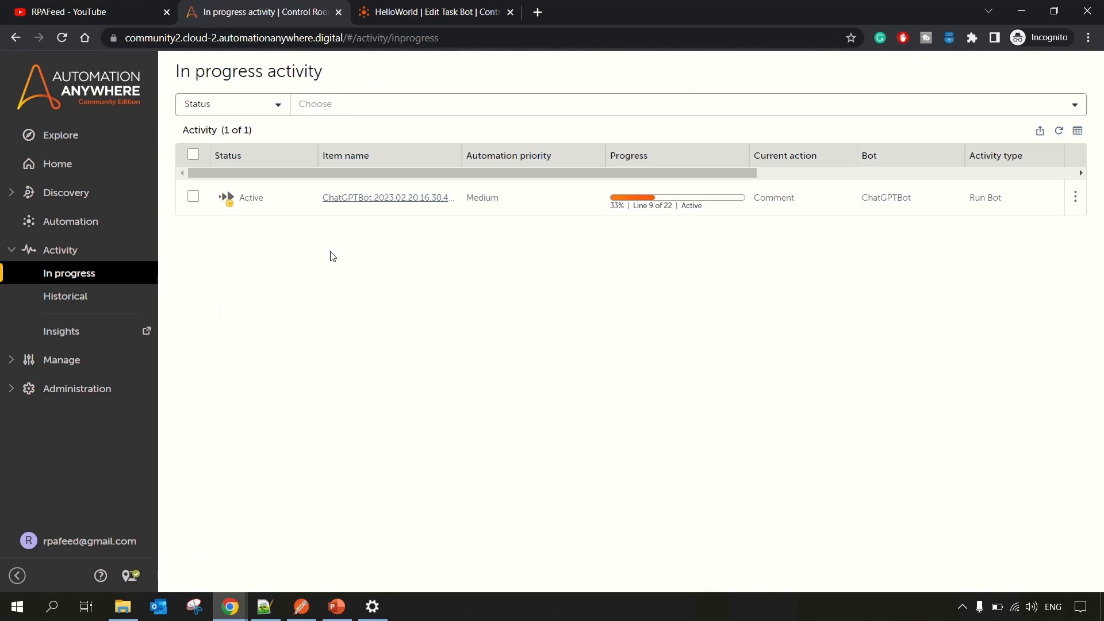
mouse_move(342, 509)
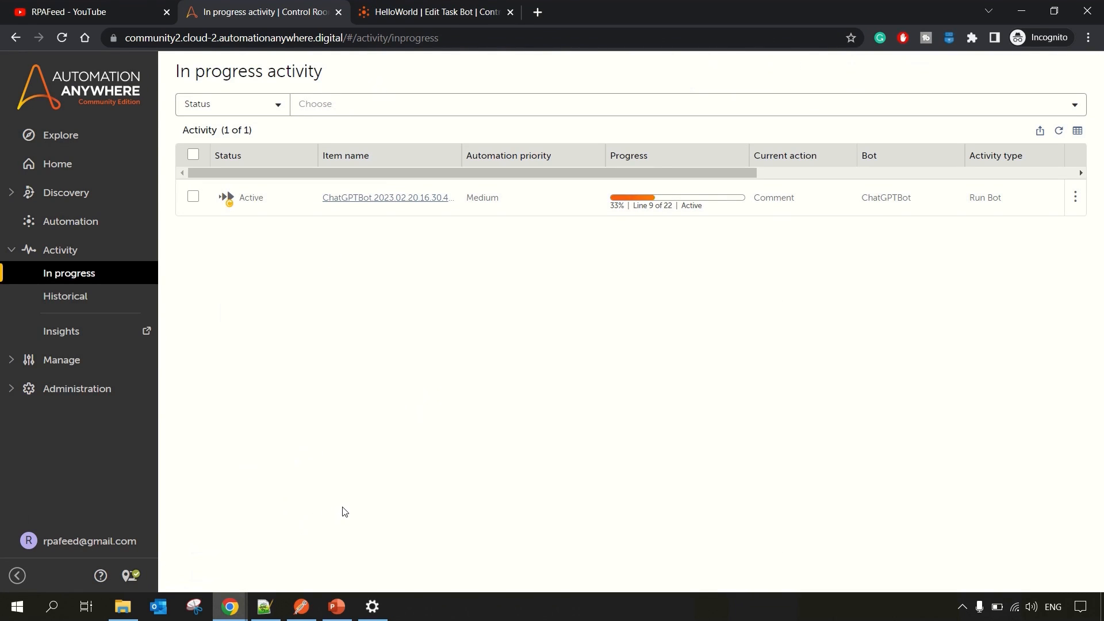
mouse_move(464, 321)
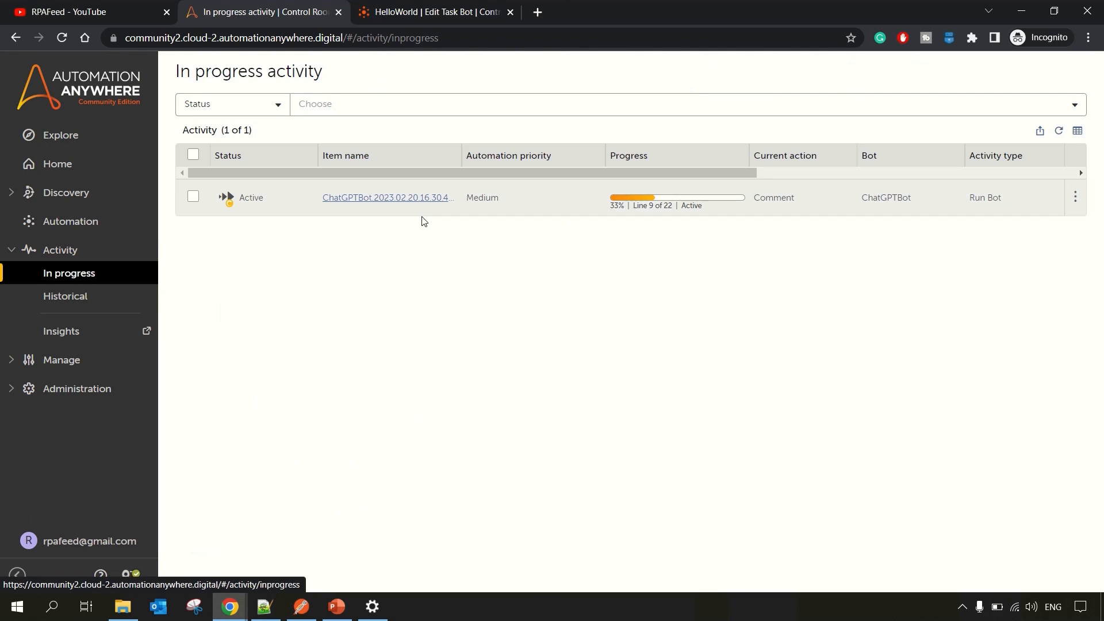
mouse_move(61, 360)
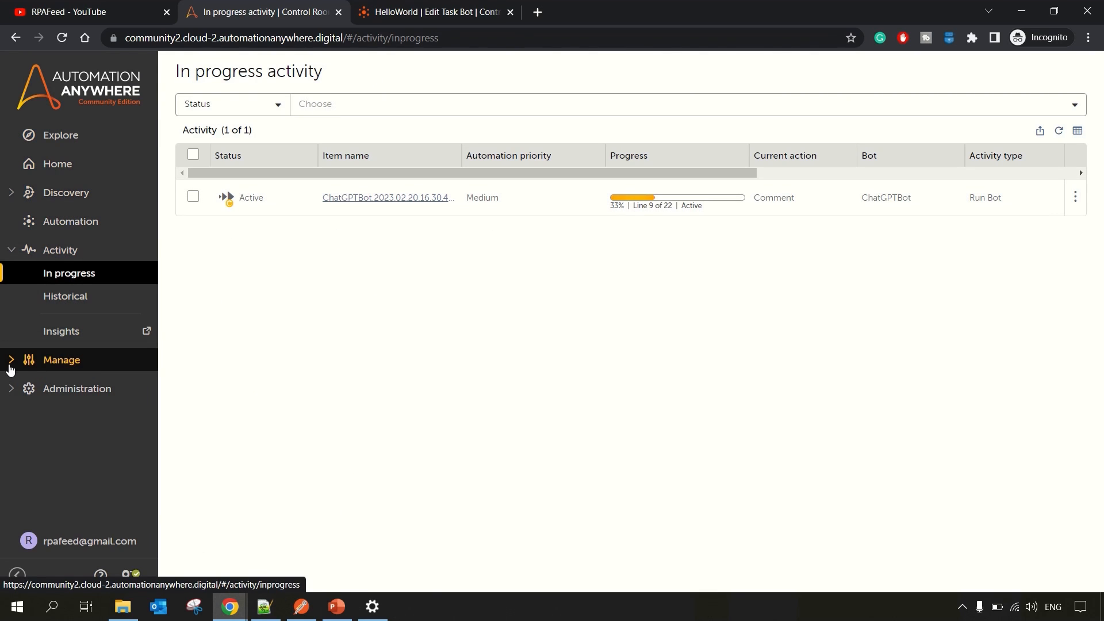
Step: Attempt to delete the connected device from Devices and dismiss the active-deployment refusal
click(61, 360)
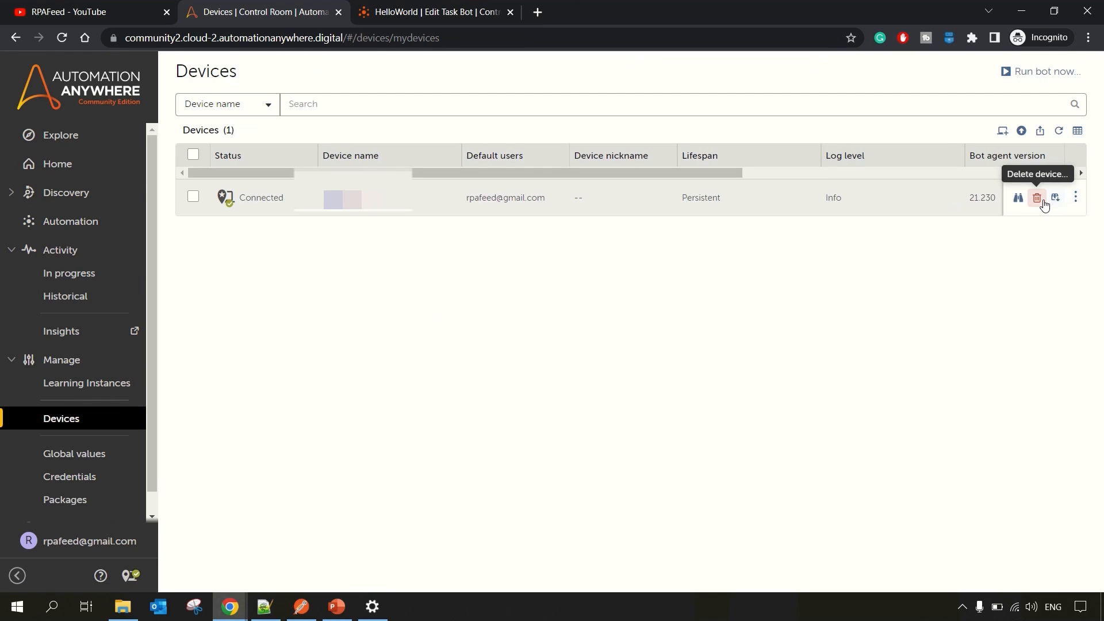
click(1037, 196)
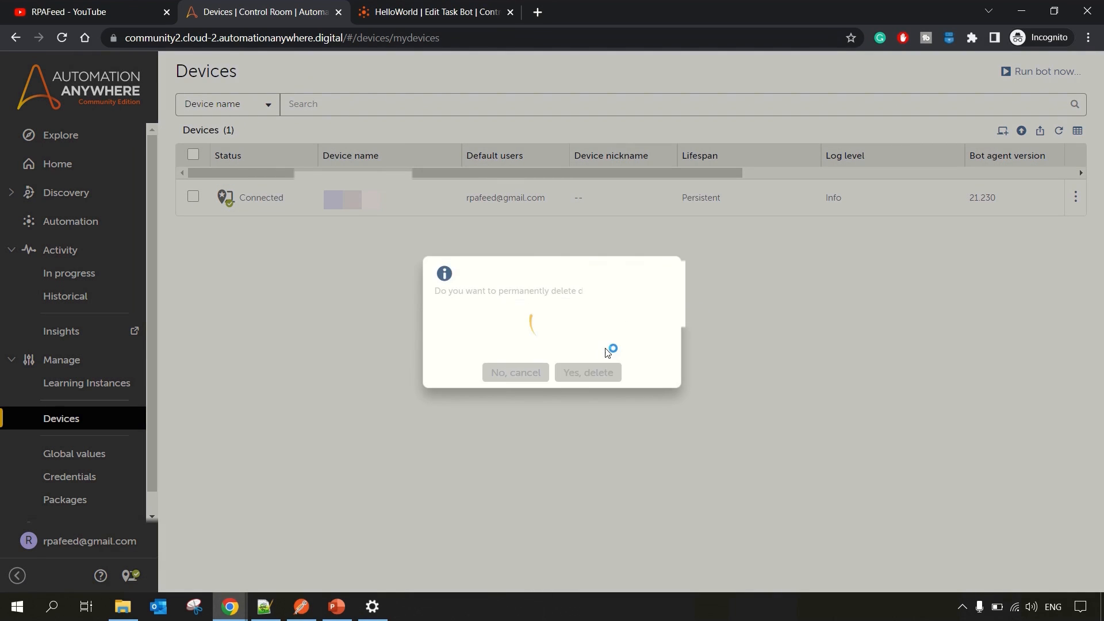
click(587, 371)
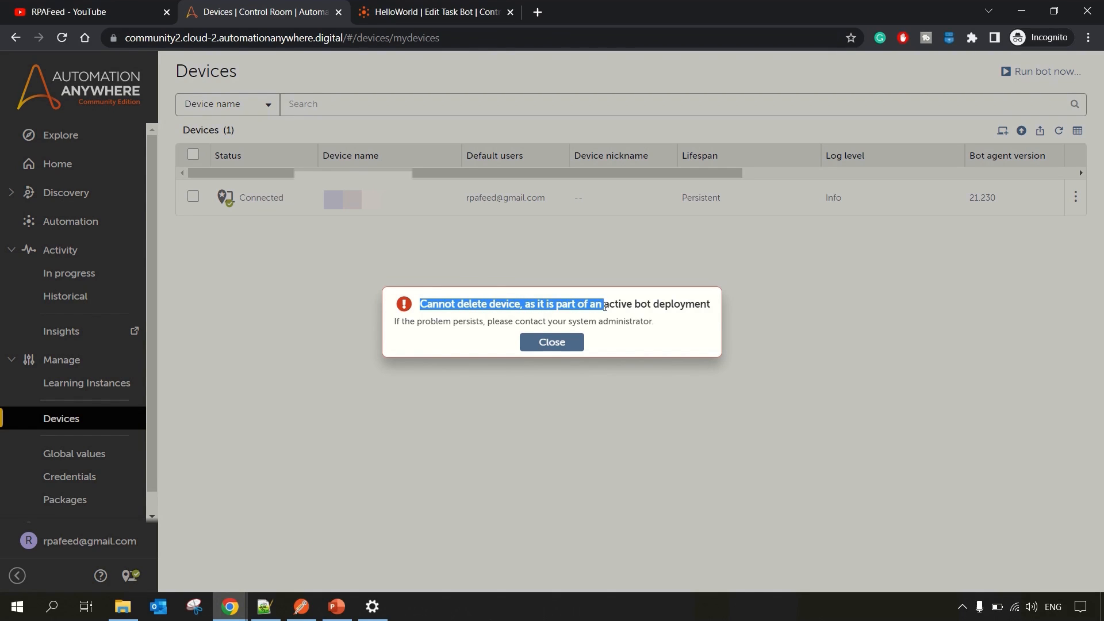
mouse_move(691, 326)
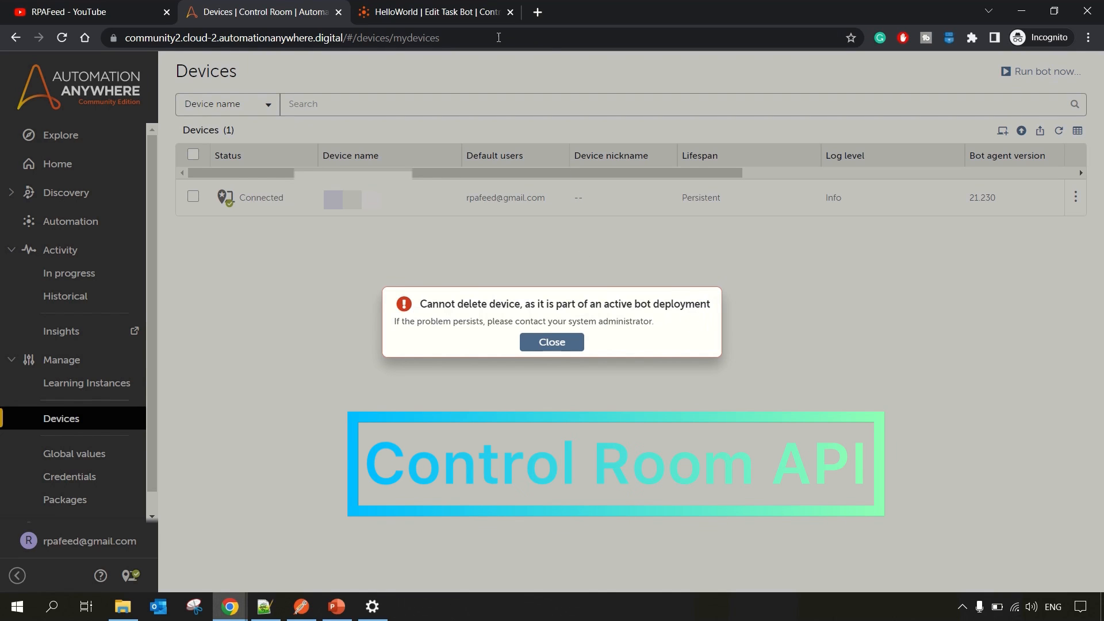
click(550, 341)
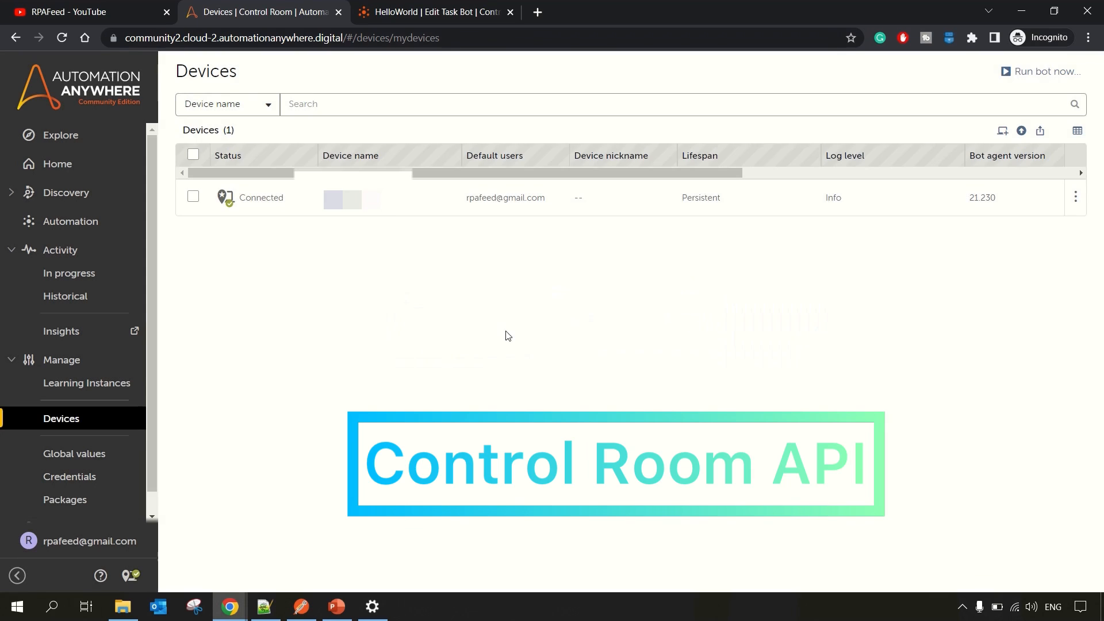
Step: View the connected device's details: persistent lifespan, bot agent 21.230, REGULAR deployment
click(342, 196)
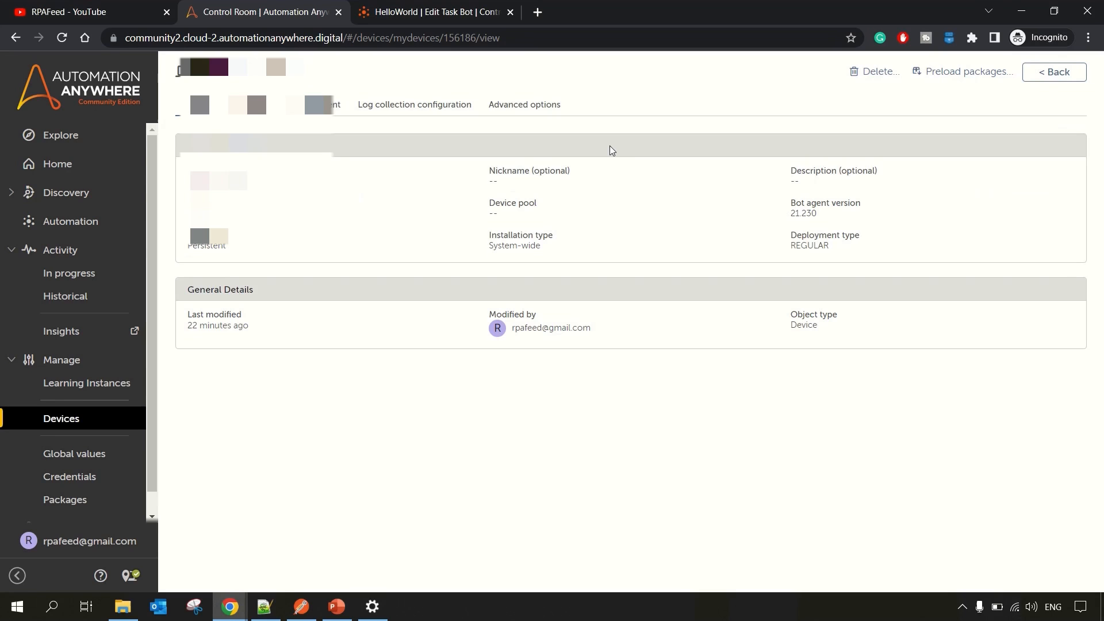
click(422, 38)
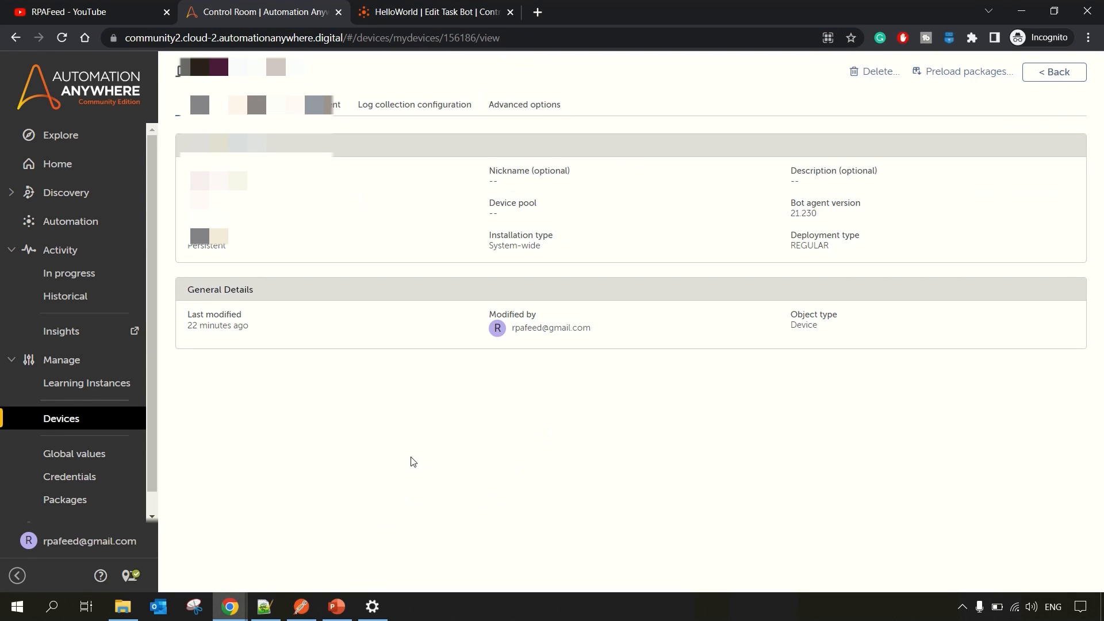
mouse_move(300, 606)
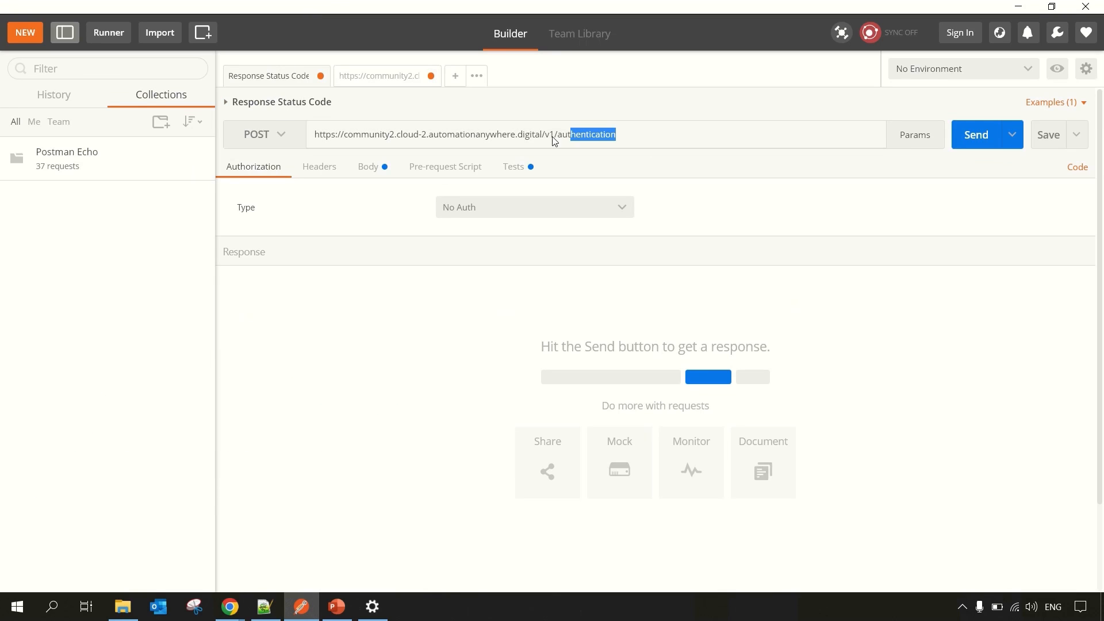
Step: Send the POST /v1/authentication request and get a 200 OK response with an access token
click(382, 76)
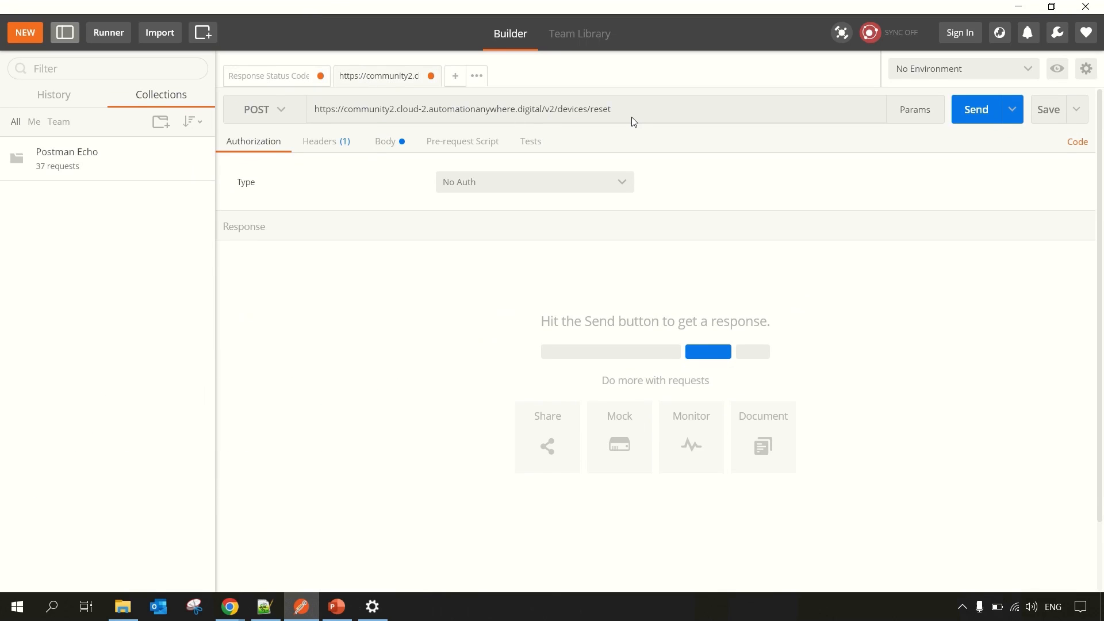
click(269, 75)
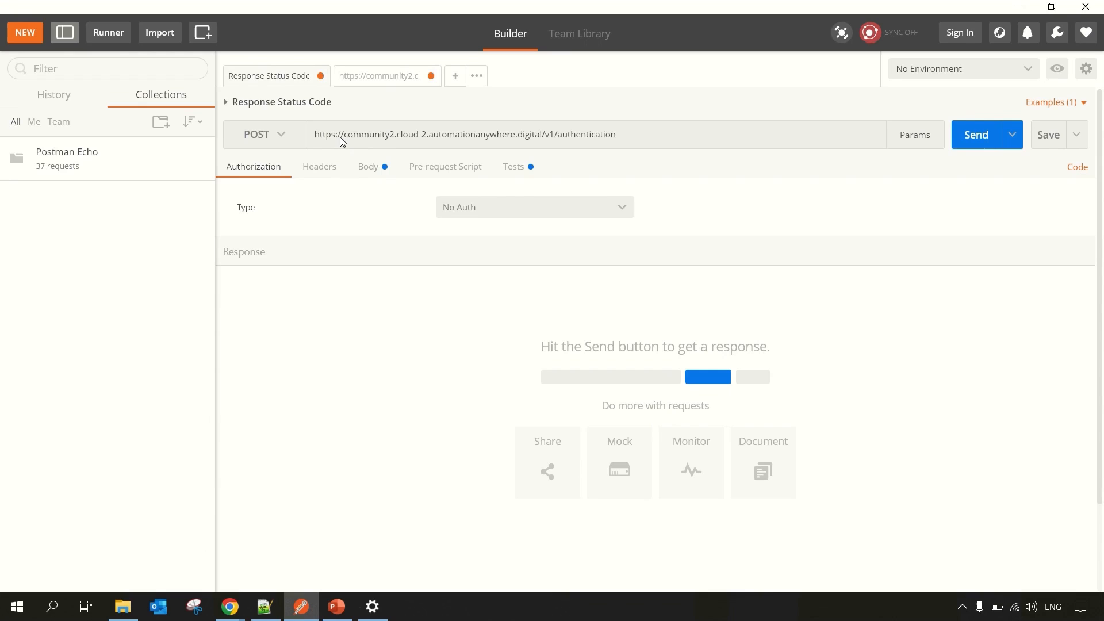
mouse_move(503, 138)
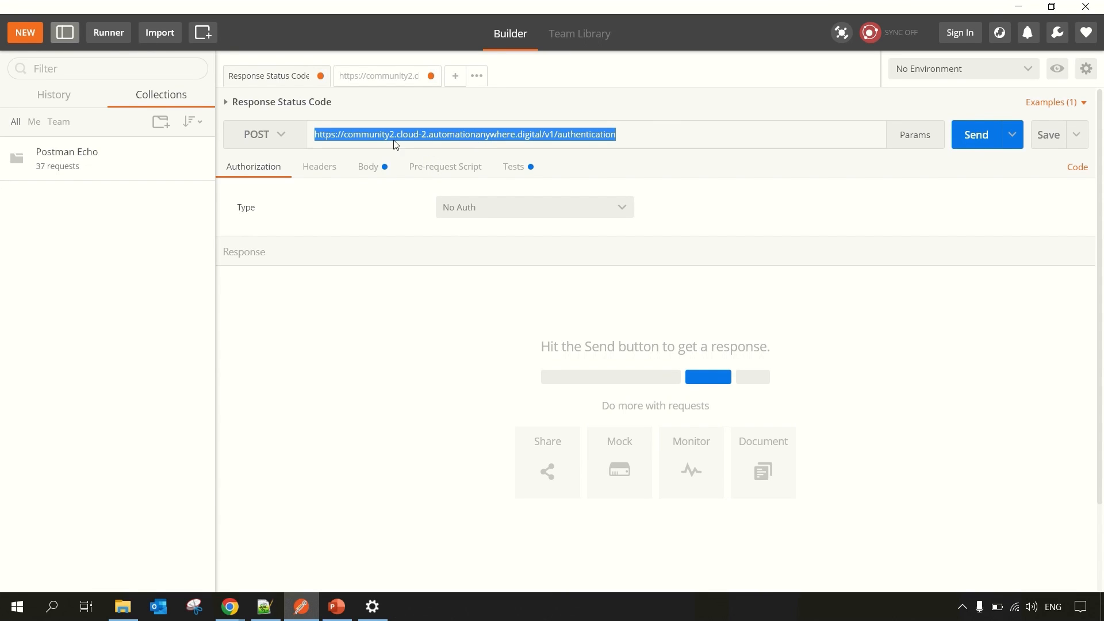
mouse_move(557, 144)
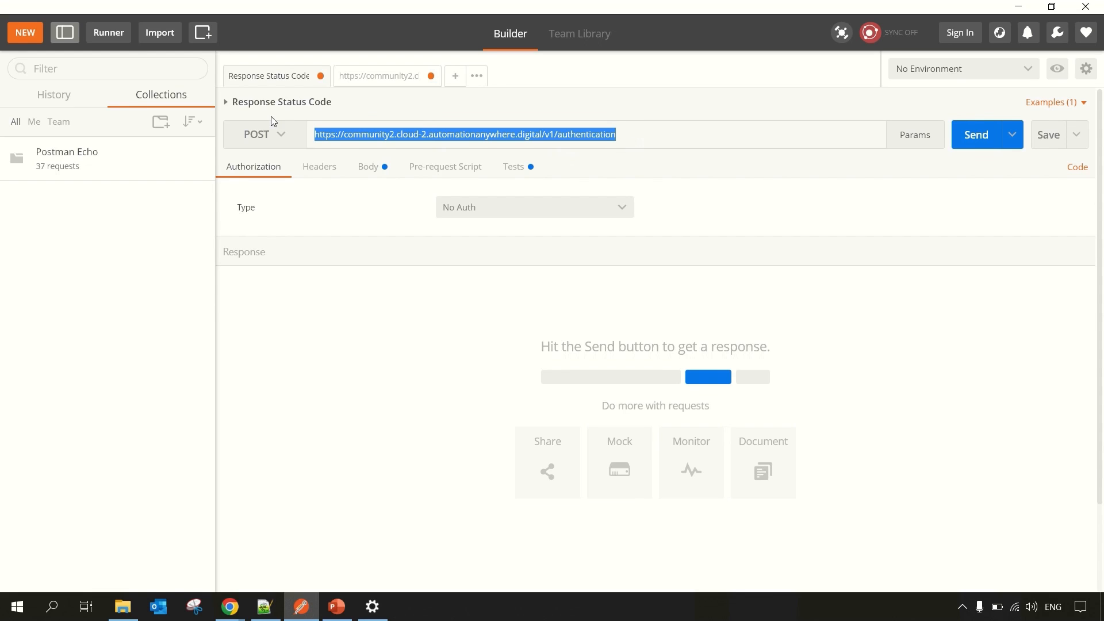
mouse_move(333, 185)
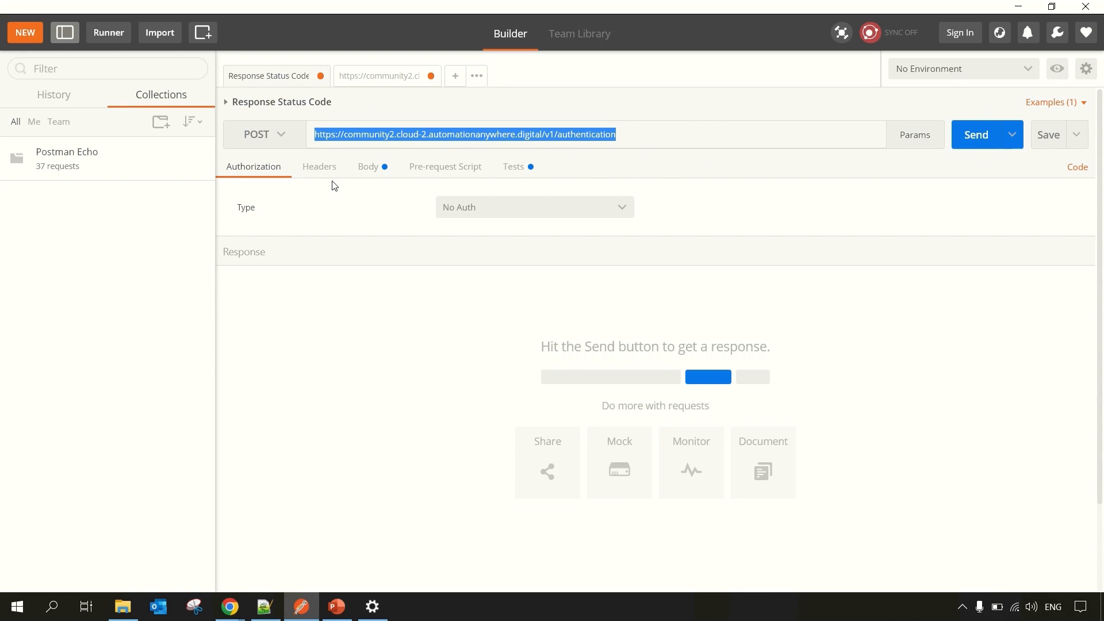
click(367, 165)
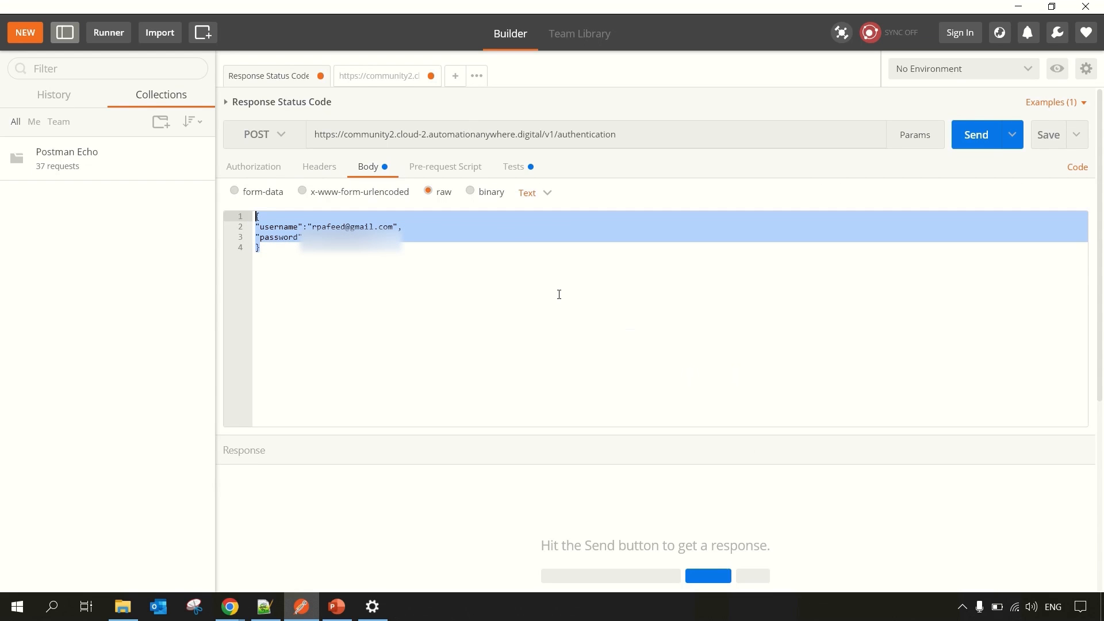
mouse_move(455, 258)
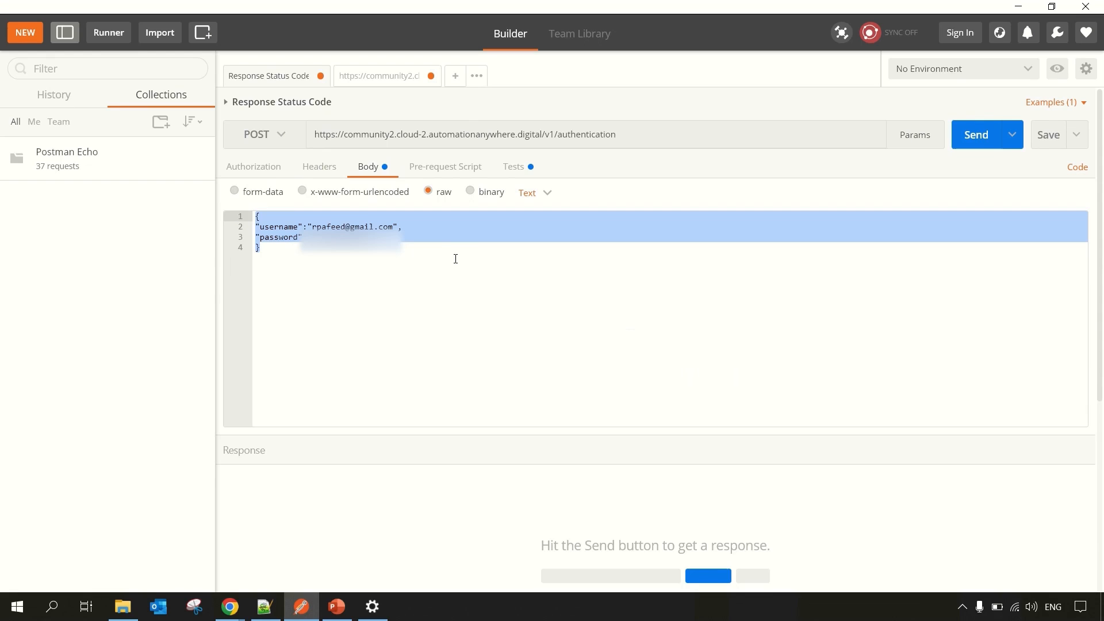
mouse_move(558, 268)
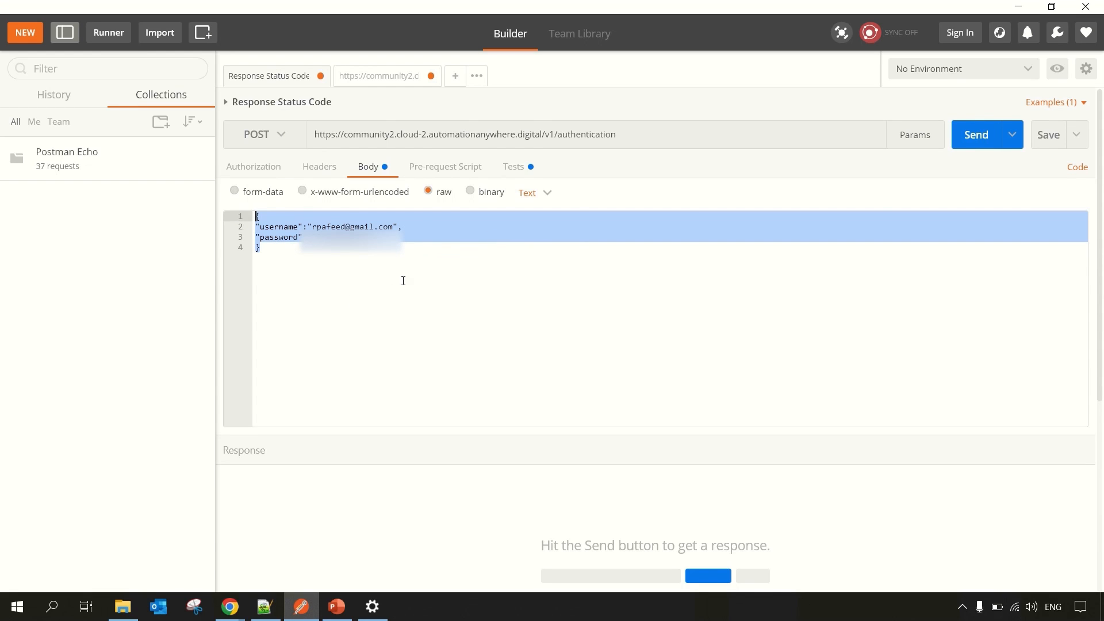
click(975, 134)
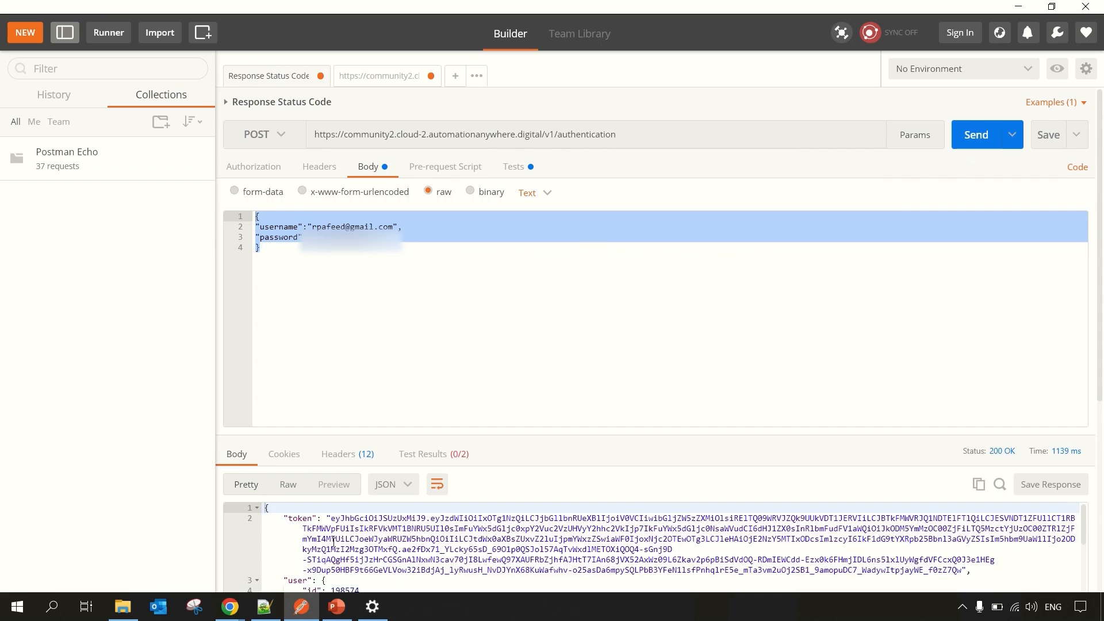
scroll(down, 3)
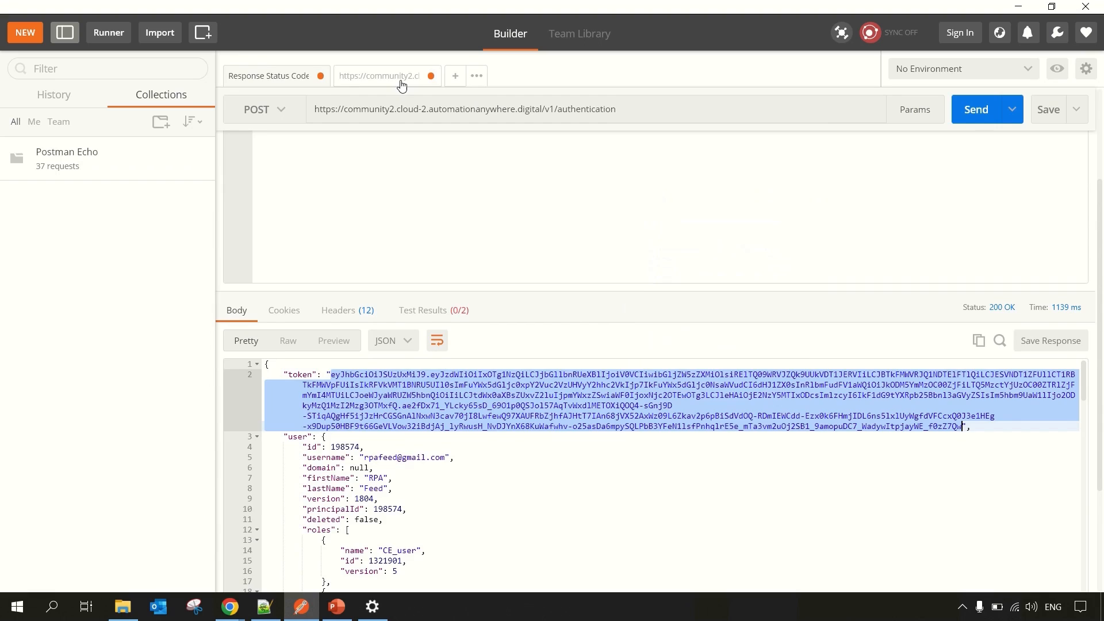
click(381, 75)
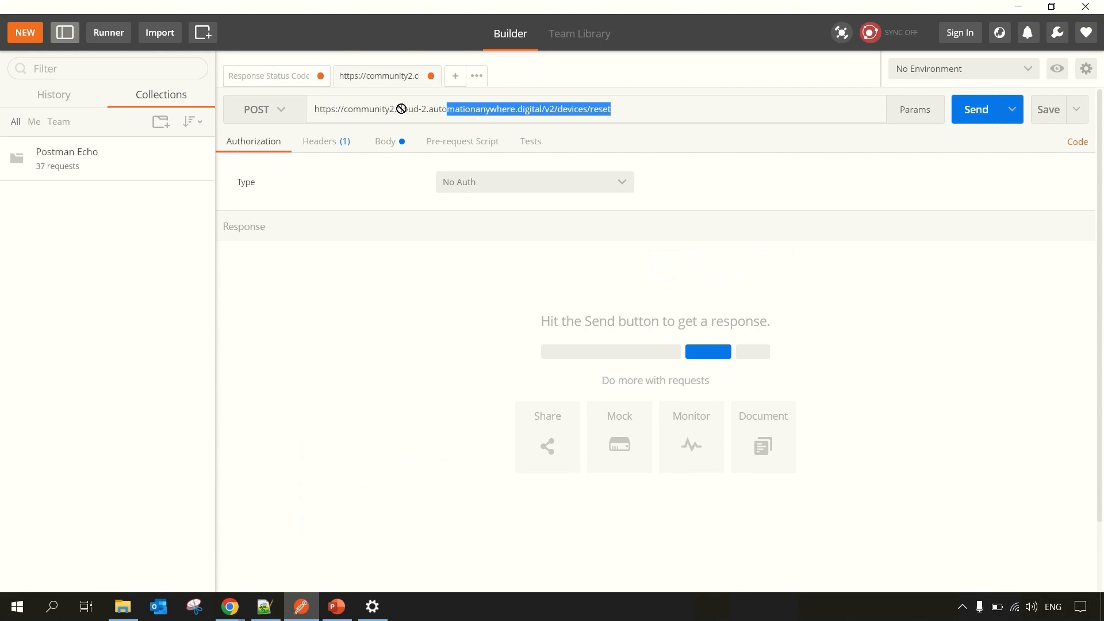
Step: Review and select the /v2/devices/reset endpoint address
double_click(574, 109)
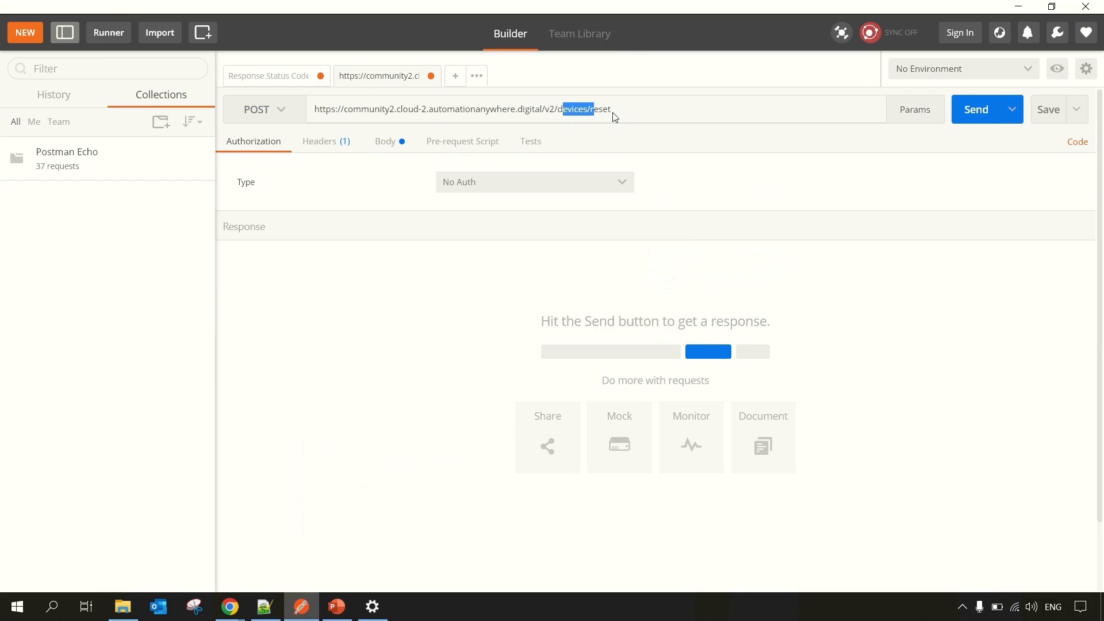
double_click(599, 109)
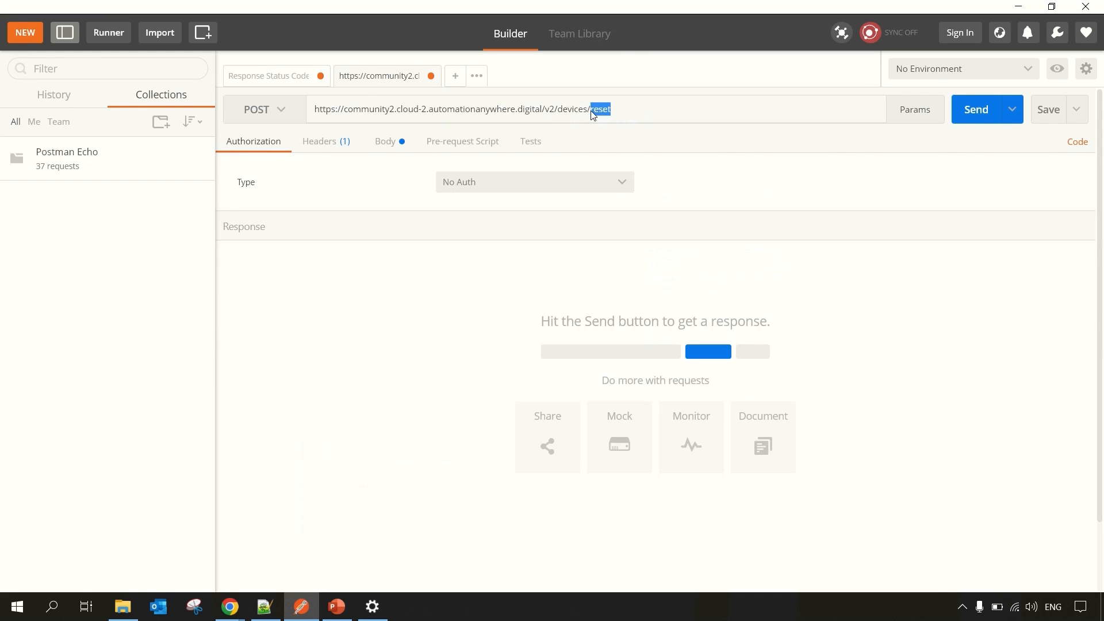
triple_click(458, 110)
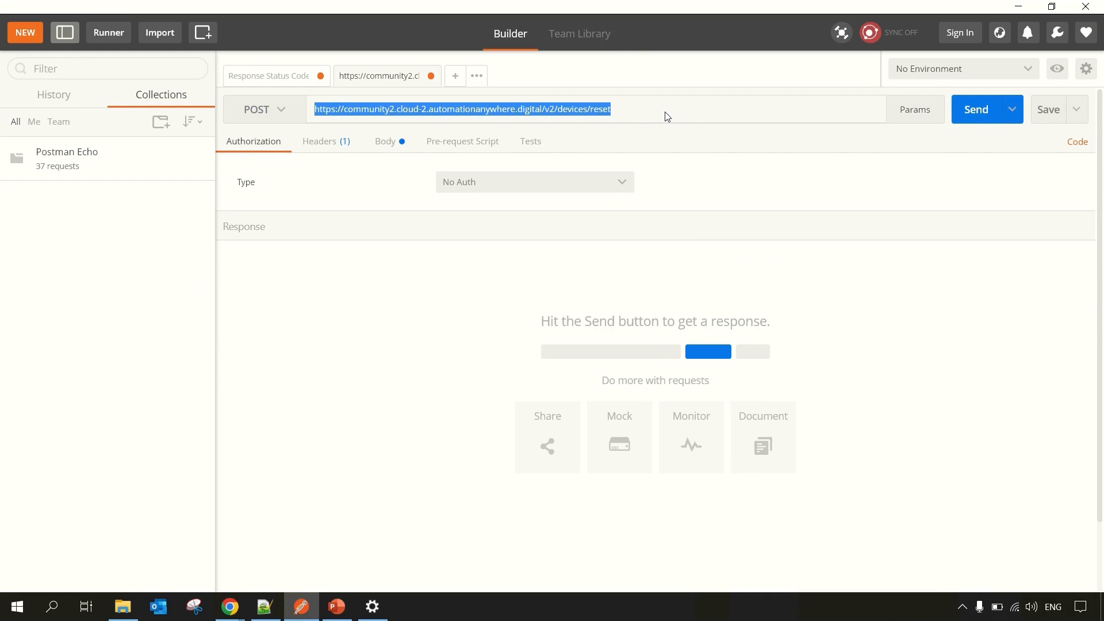
mouse_move(385, 142)
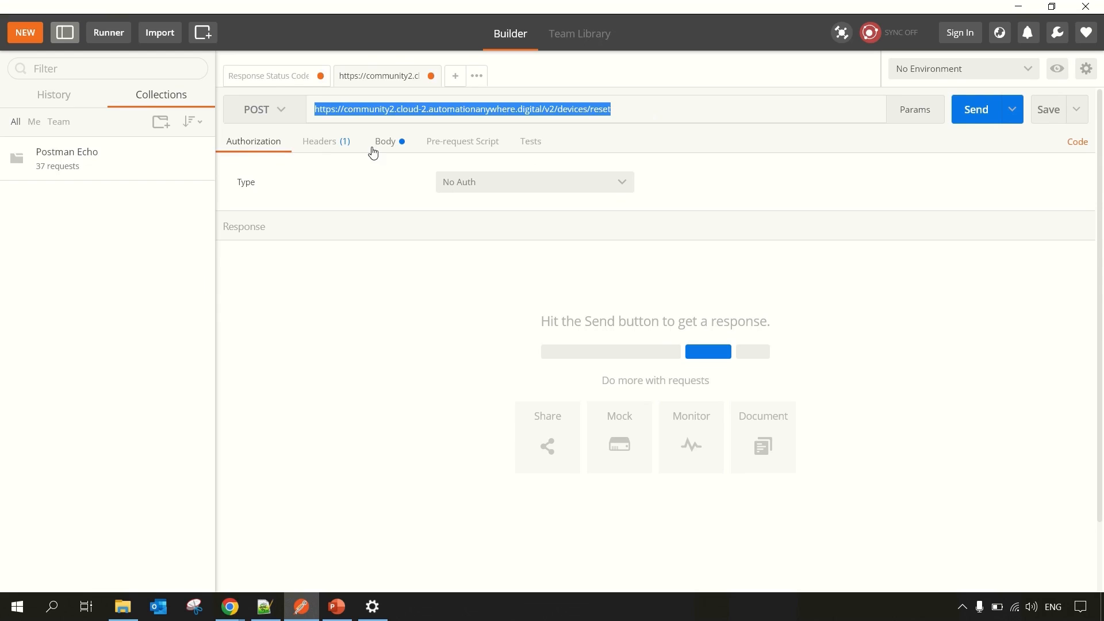
Step: Put the new access token into the request's x-authorization header
click(319, 140)
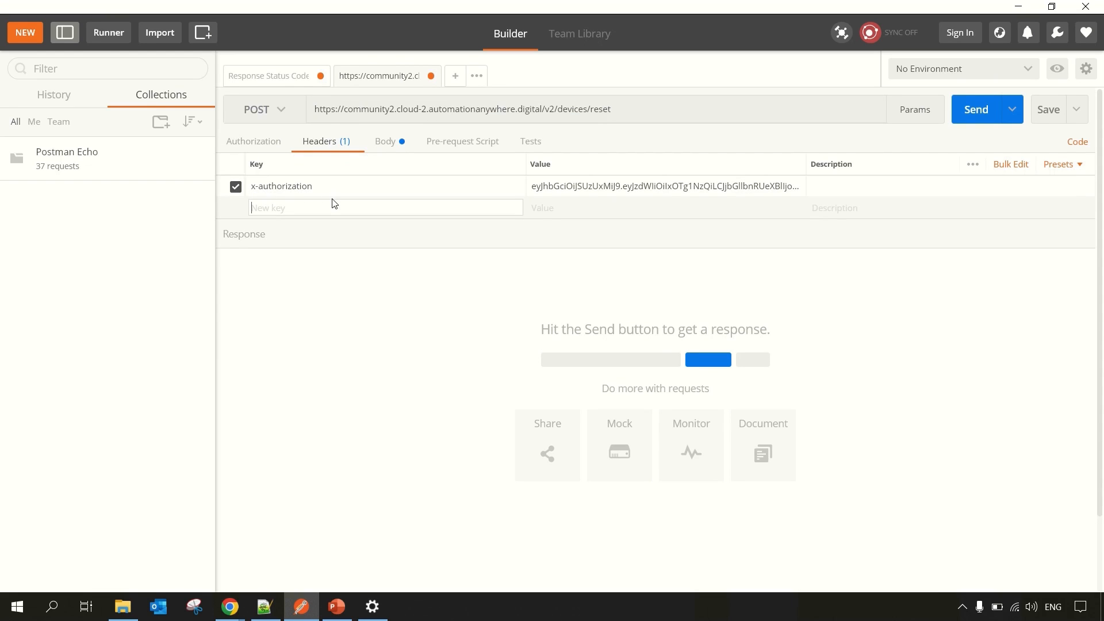
click(662, 186)
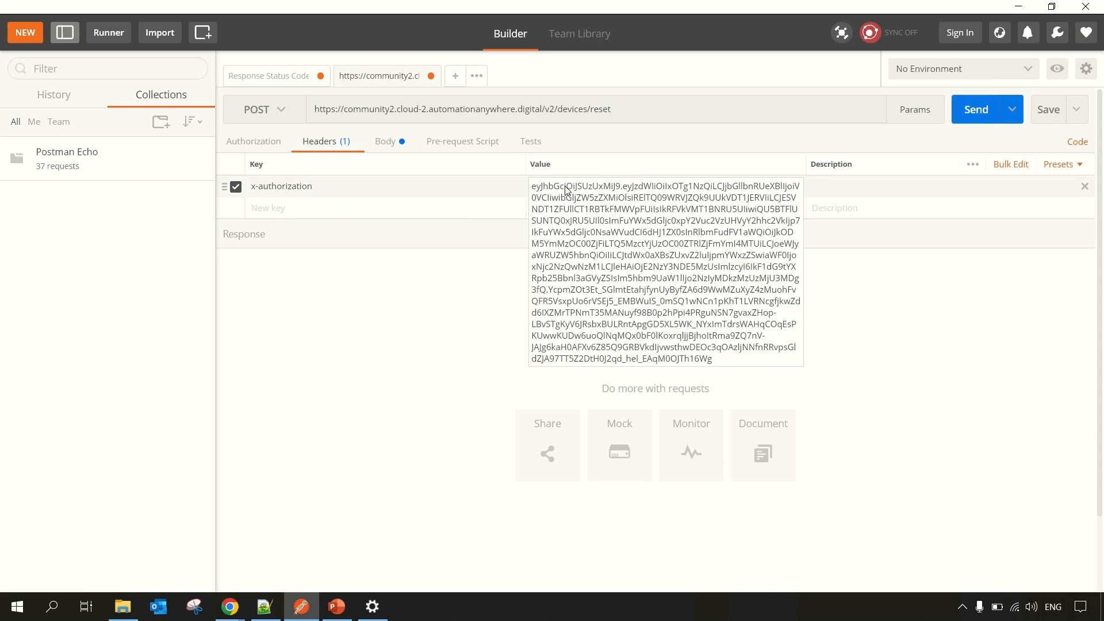
click(662, 275)
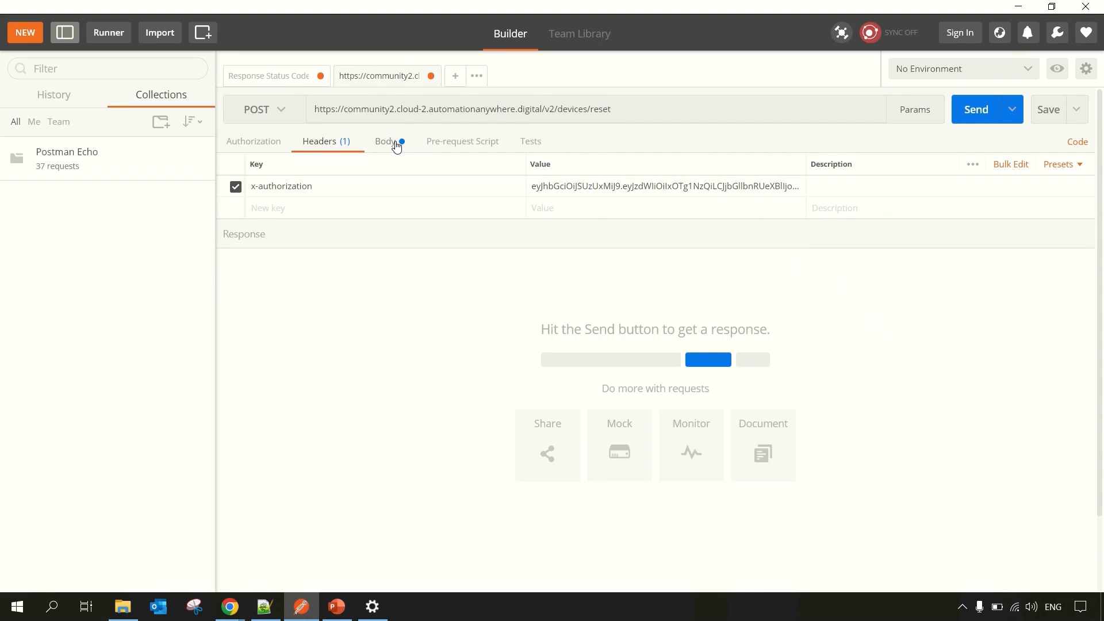
Step: Set the reset body to device id 156186 and send it, receiving 204 No Content
click(385, 140)
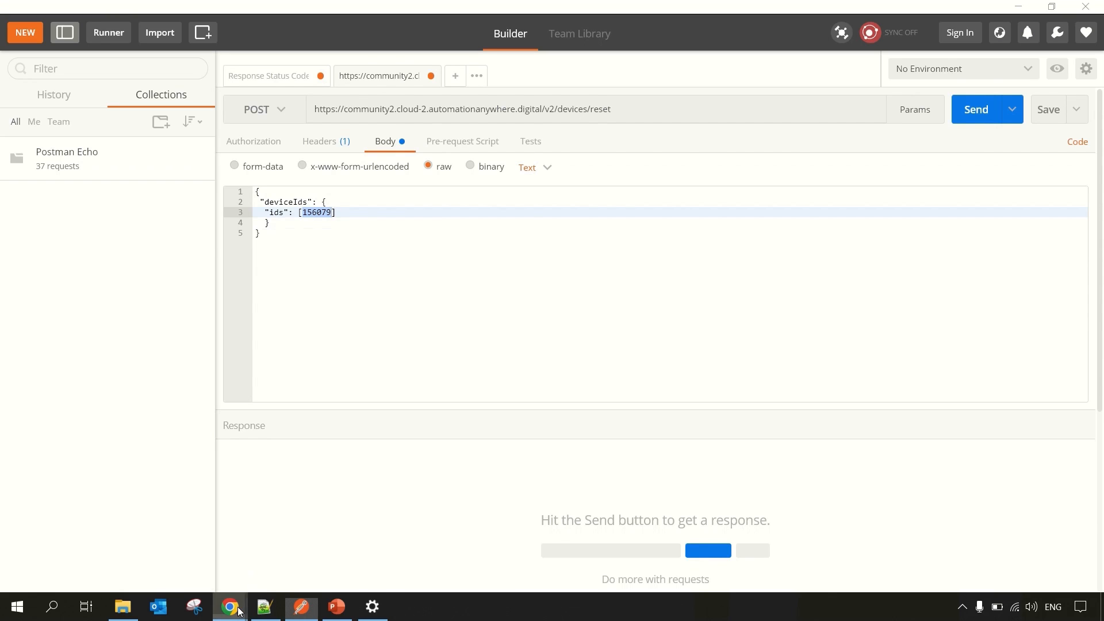
click(230, 606)
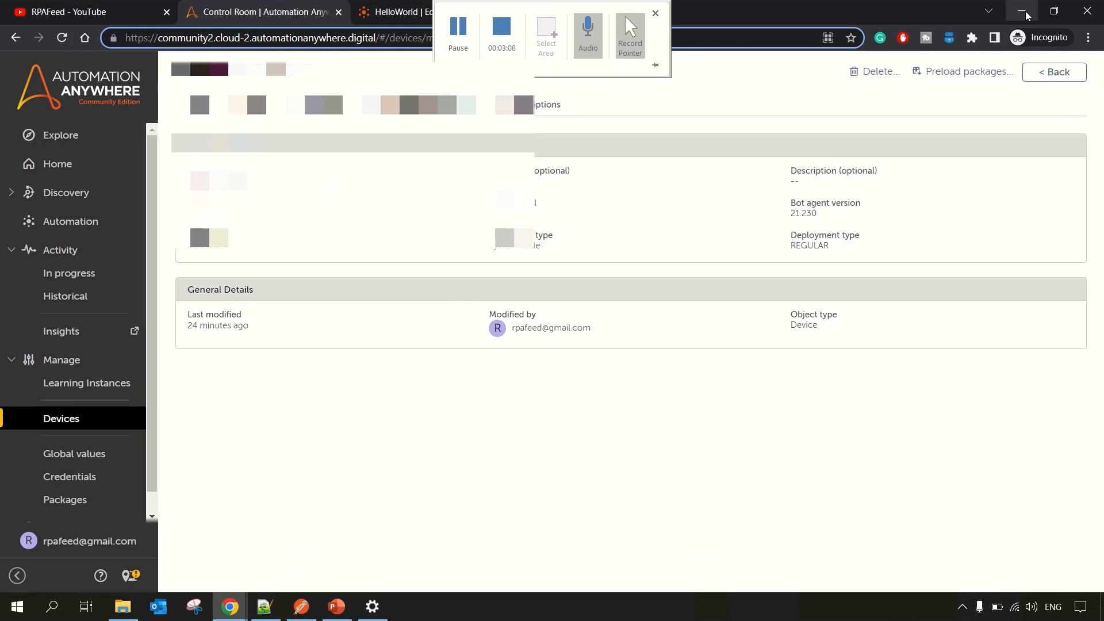
click(300, 606)
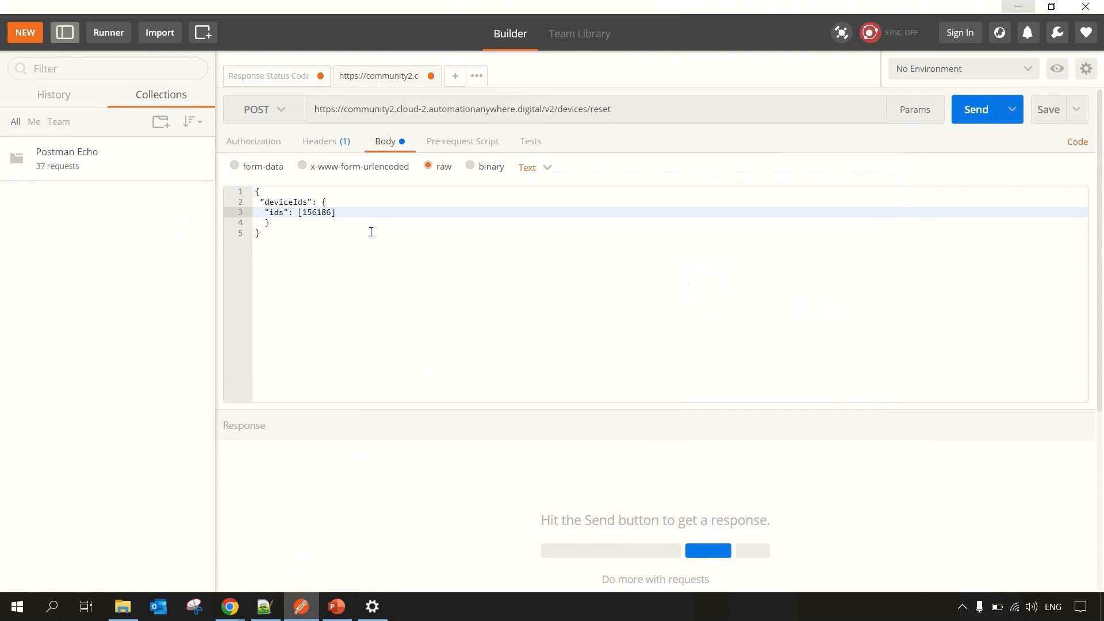
click(976, 109)
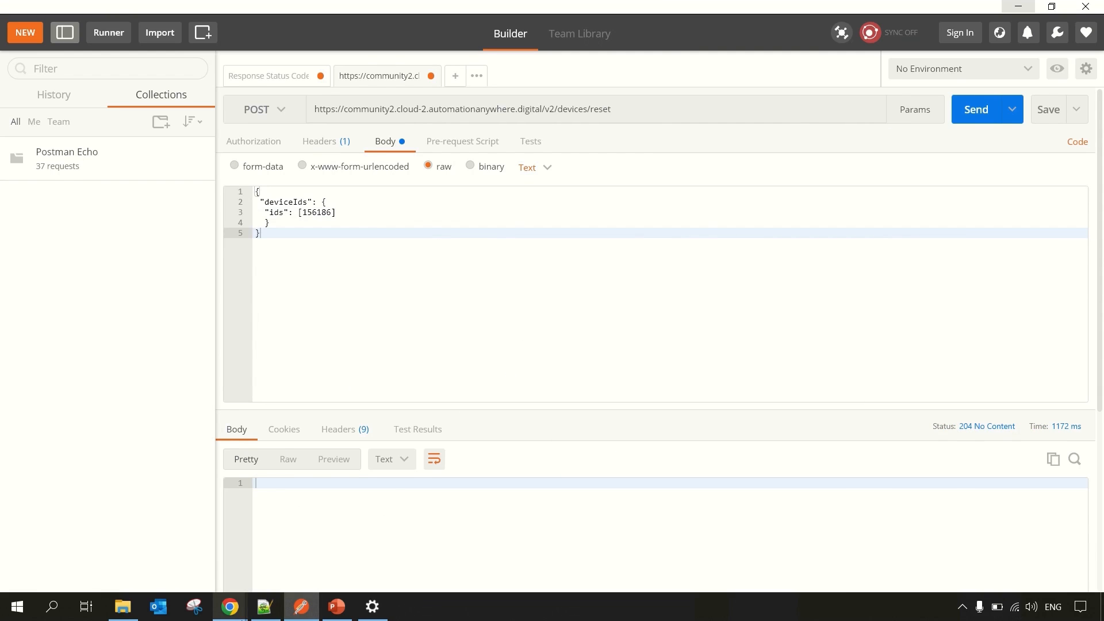
Step: Log back in to Control Room and confirm no bot activity is in progress
click(227, 606)
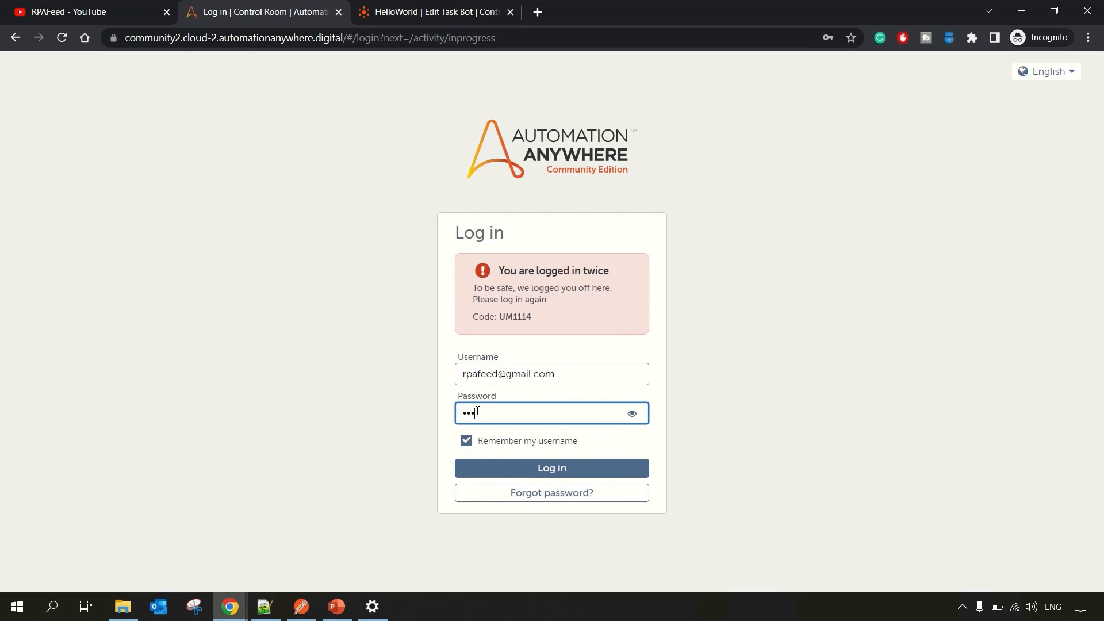
click(550, 468)
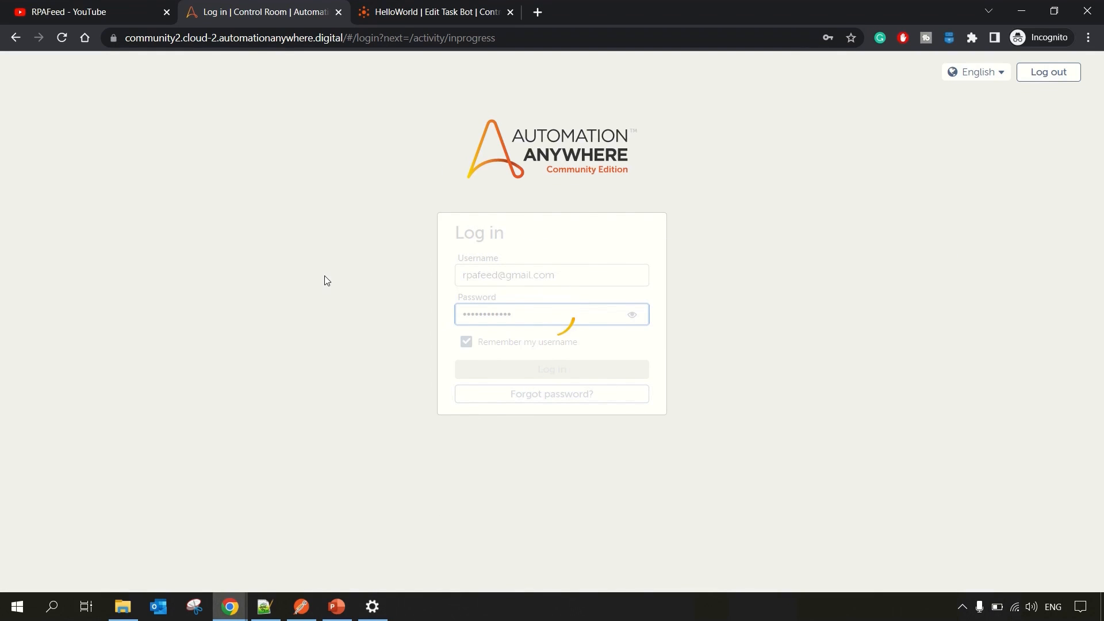
click(551, 369)
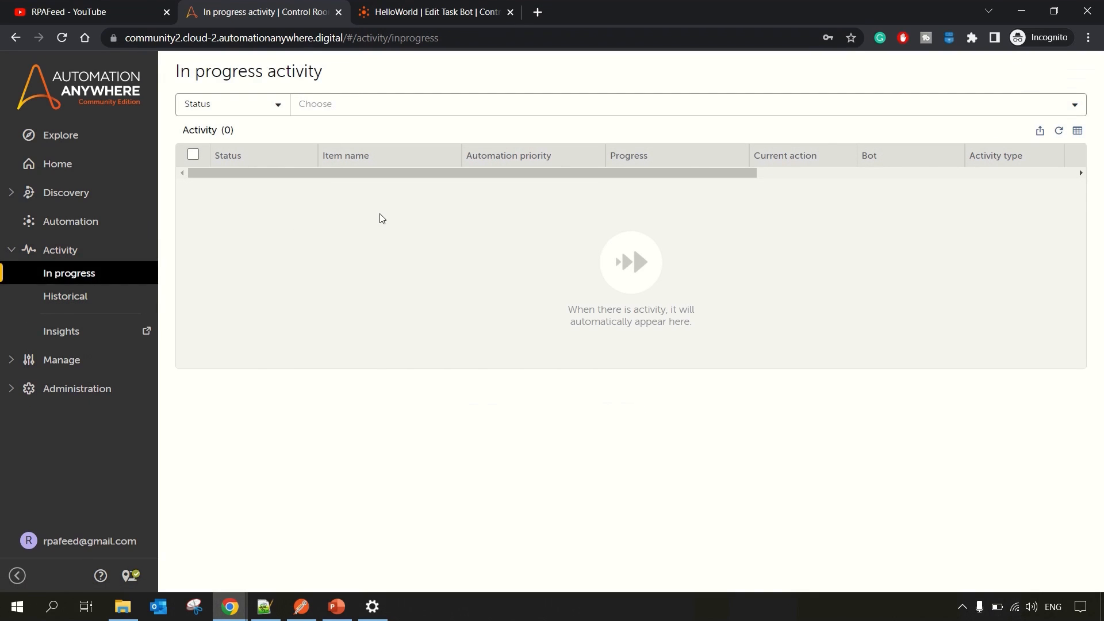
click(432, 11)
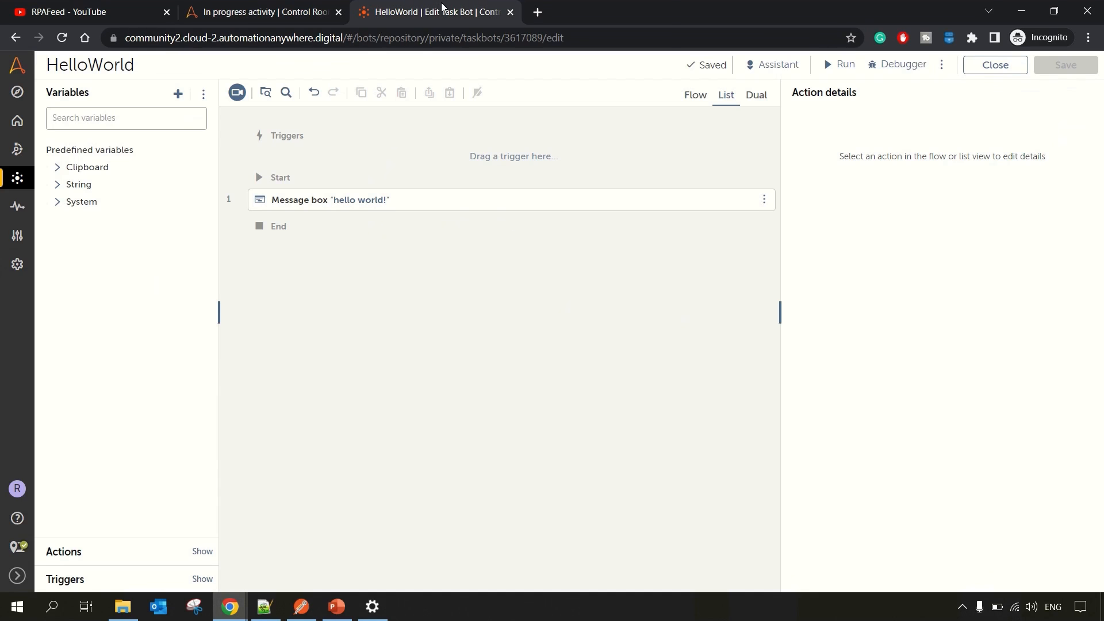
mouse_move(825, 78)
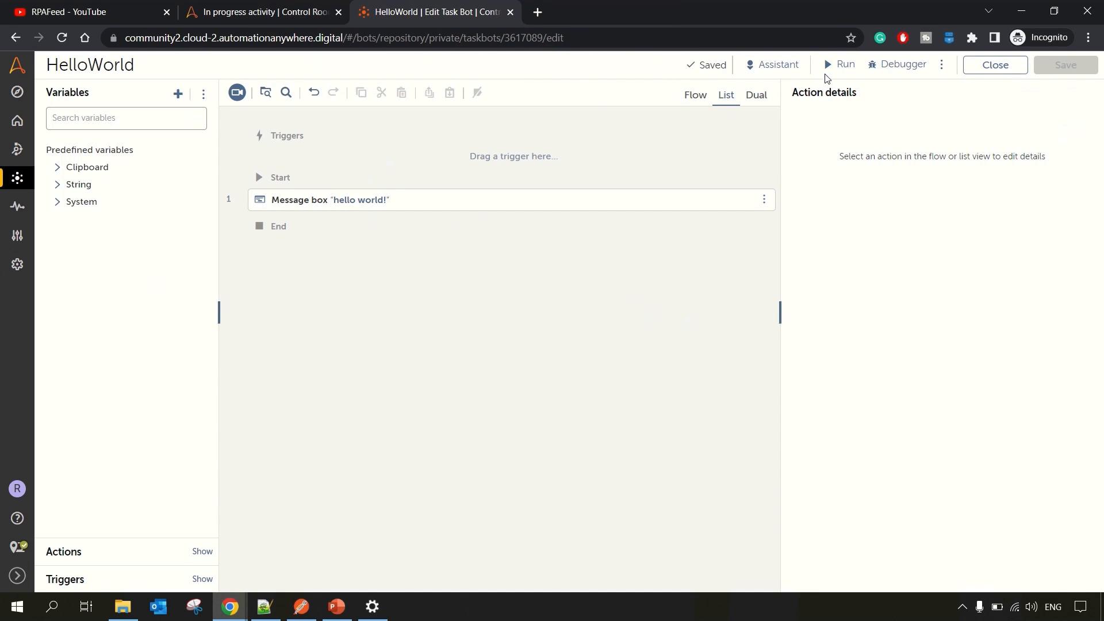
Step: Run the HelloWorld bot and check the Bot Agent service in Task Manager
click(843, 65)
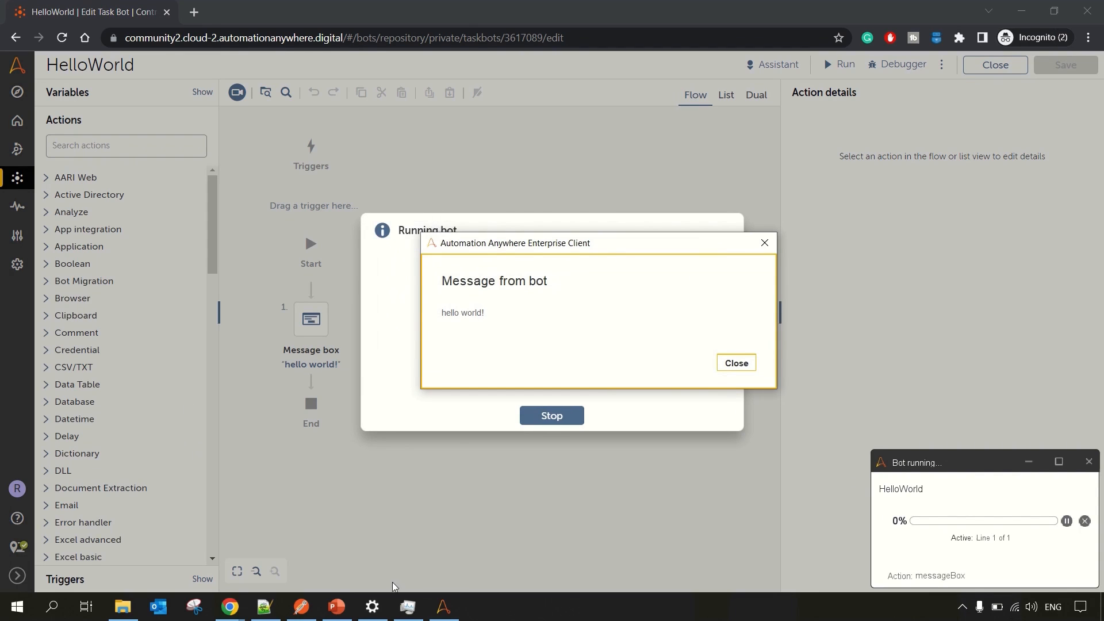
click(371, 606)
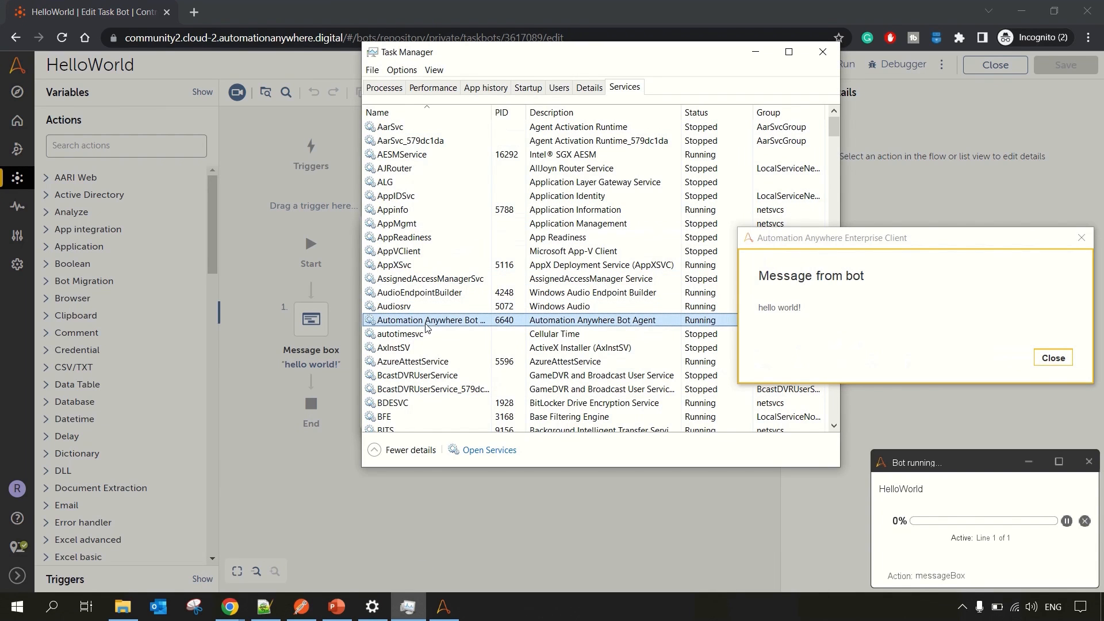
right_click(429, 320)
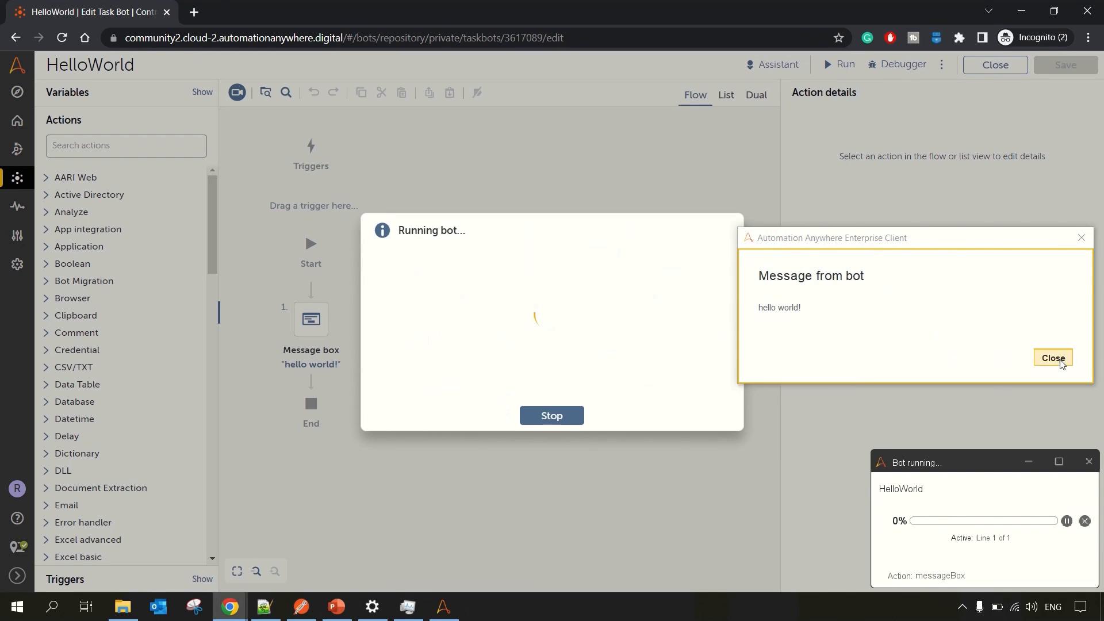
Step: Close the 'hello world!' message box and return the bot editor to List view
click(1052, 358)
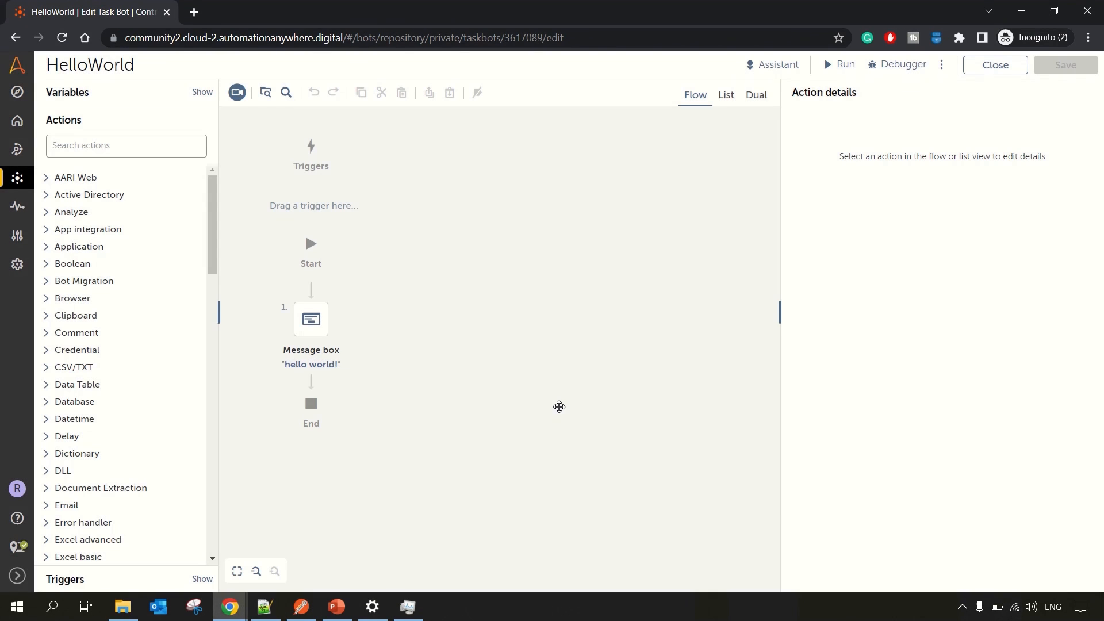
click(725, 94)
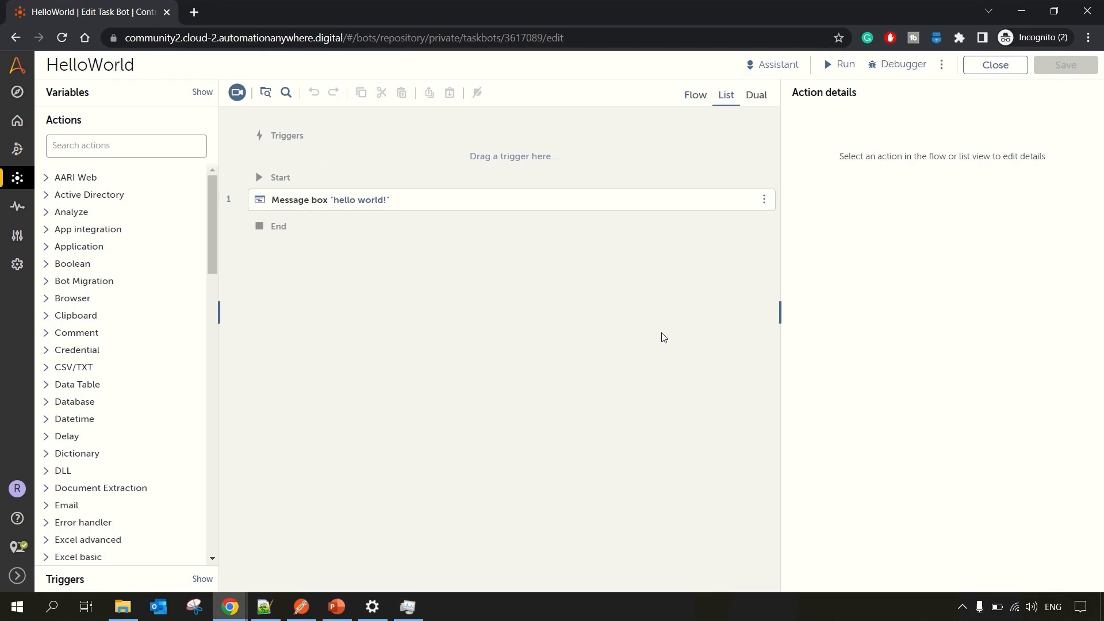